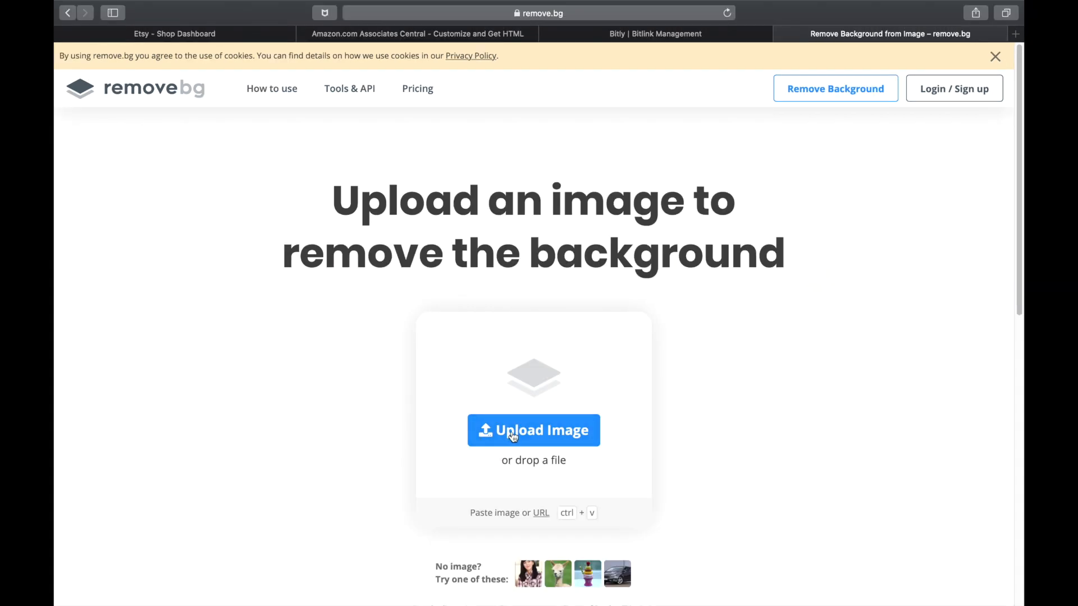
Step: Upload the rose-gold tumbler photo from Downloads to remove.bg for background removal
{"action": "left_click", "coordinate": [533, 430]}
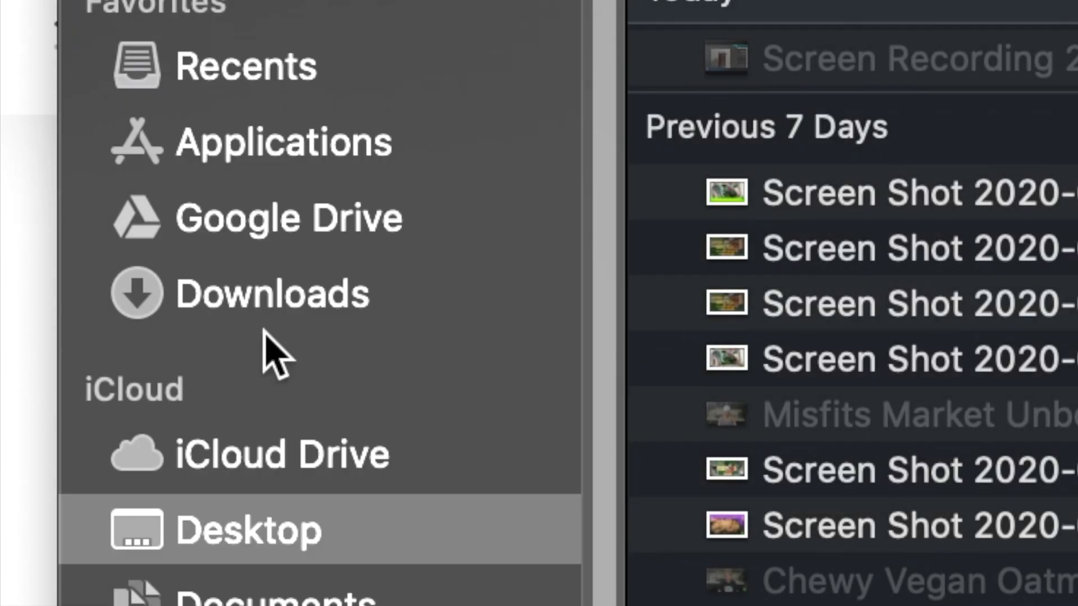
{"action": "left_click", "coordinate": [272, 292]}
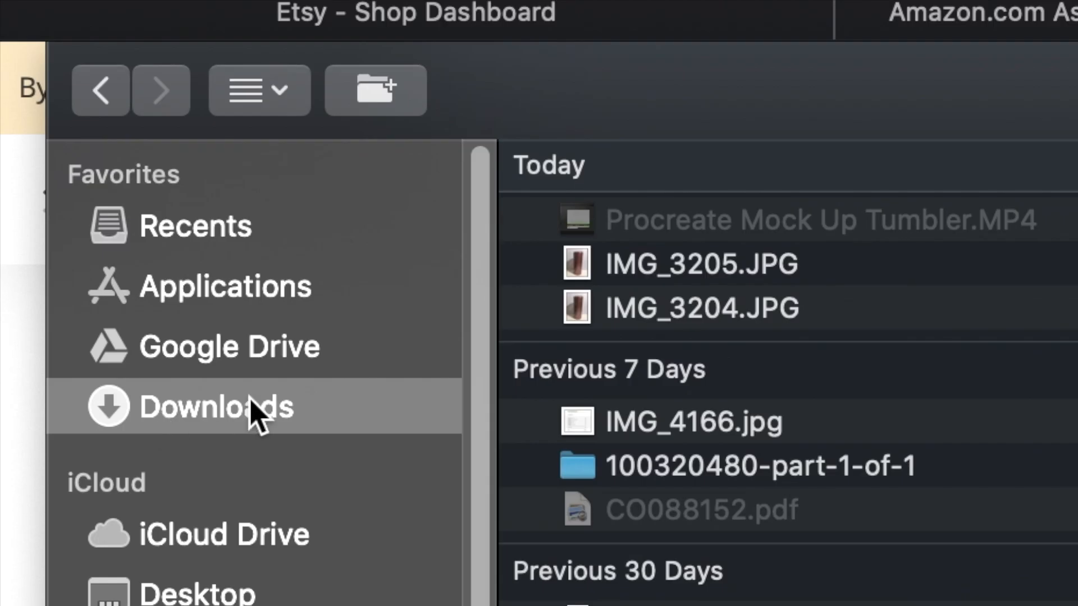
{"action": "mouse_move", "coordinate": [687, 285]}
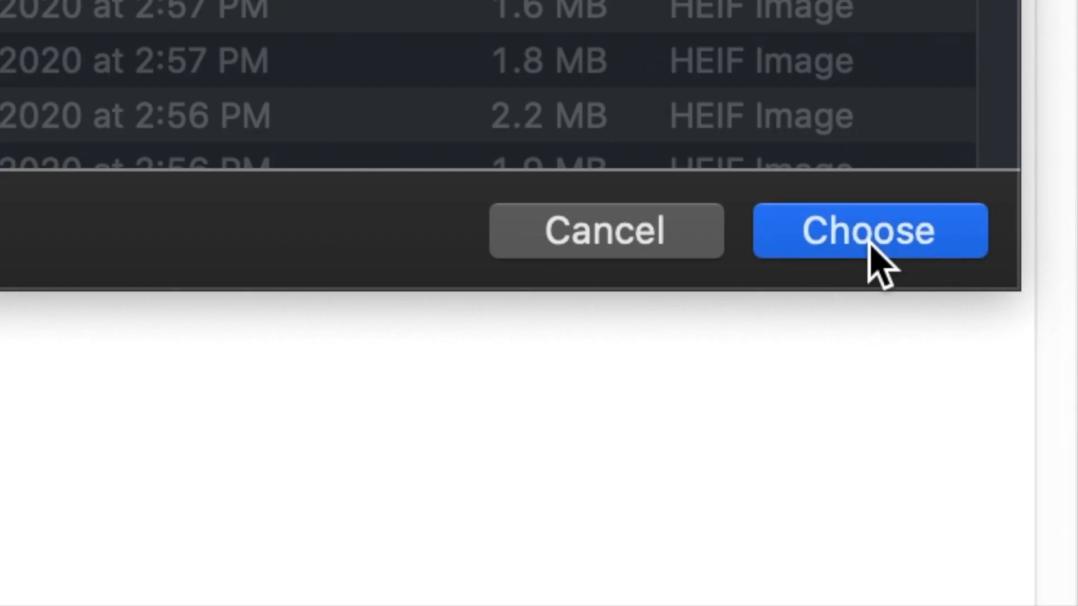
{"action": "left_click", "coordinate": [868, 230]}
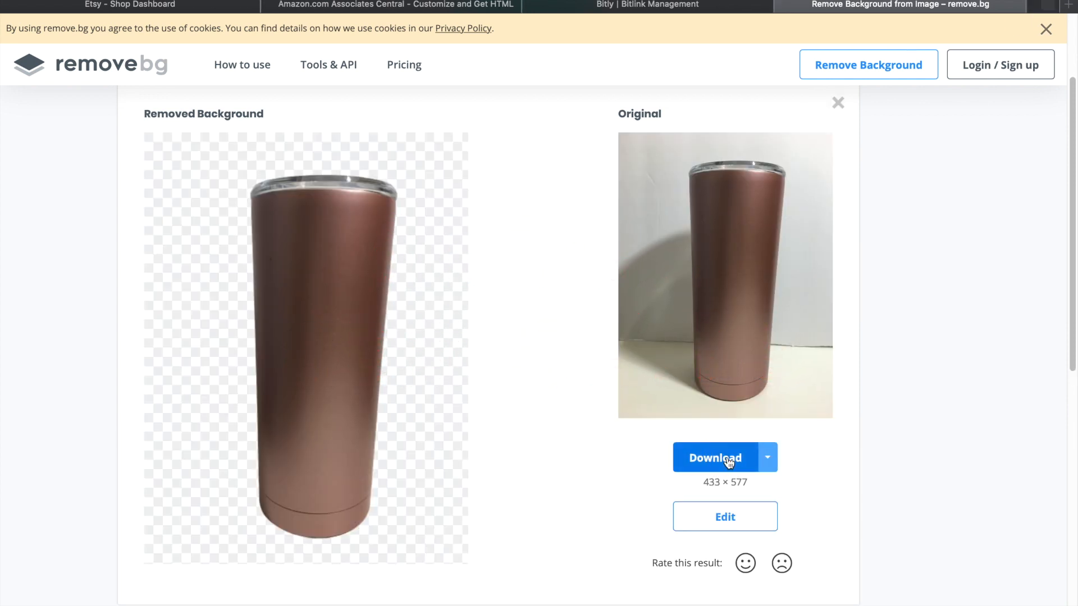
Step: Download the cut-out tumbler PNG and rename it 'Built 20oz Tumbler w Background Removed'
{"action": "left_click", "coordinate": [714, 458]}
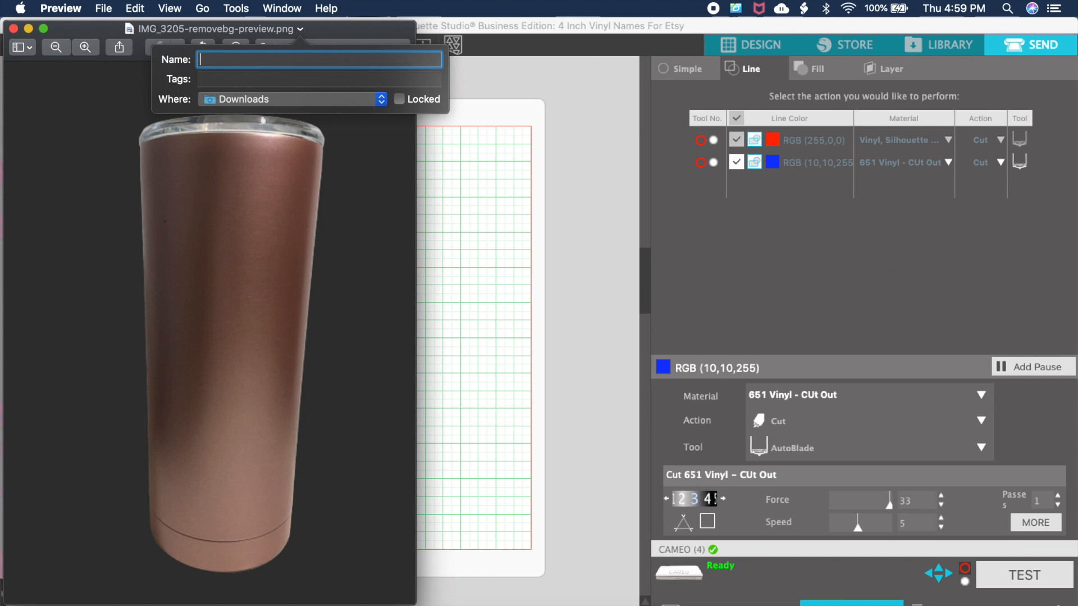
{"action": "type", "text": "Built"}
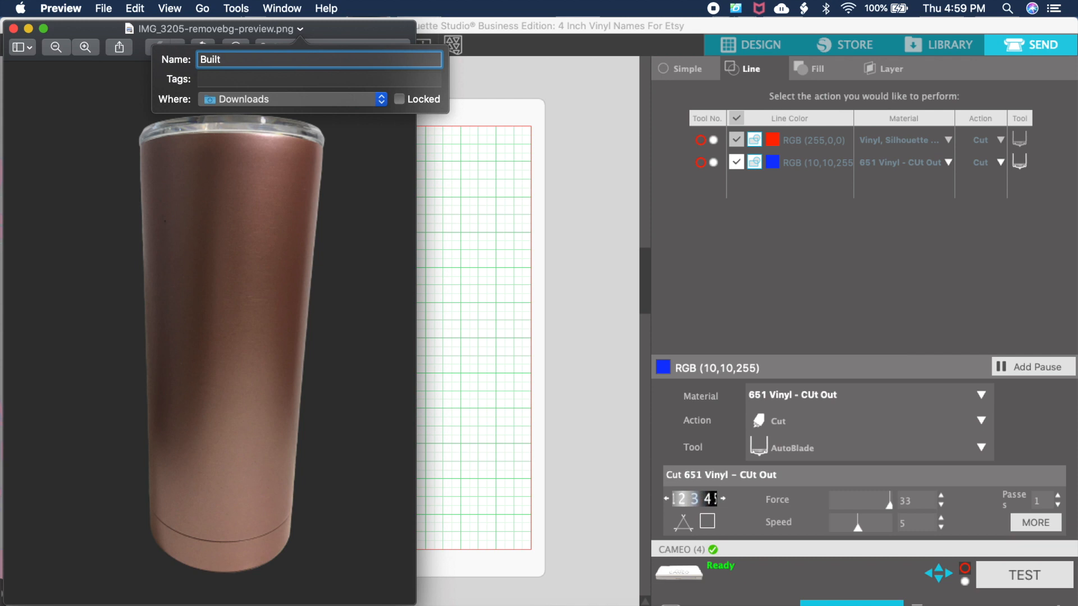
{"action": "type", "text": "20"}
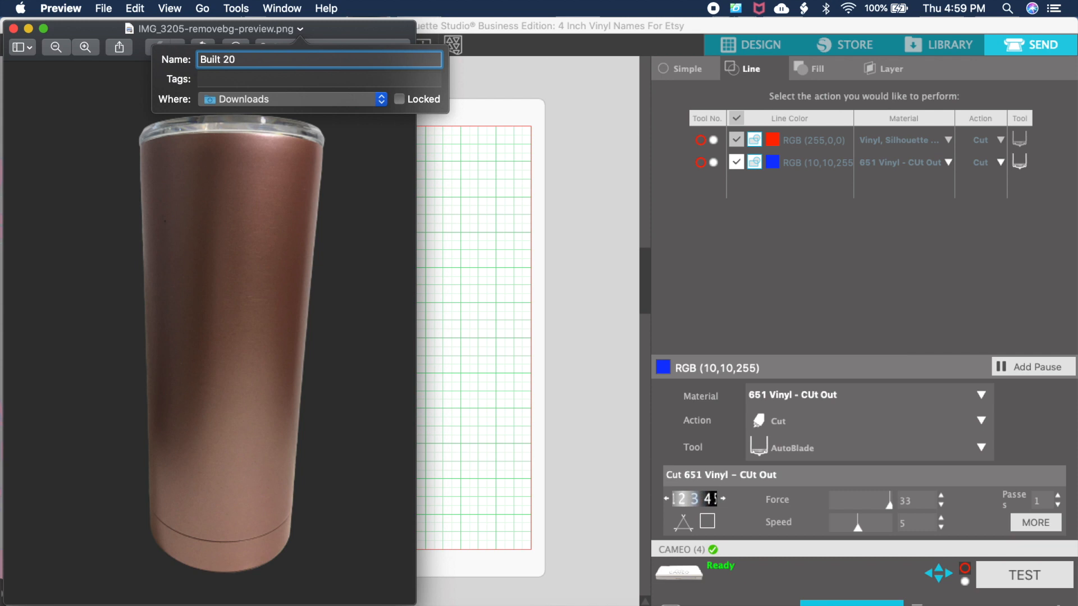
{"action": "type", "text": "oz"}
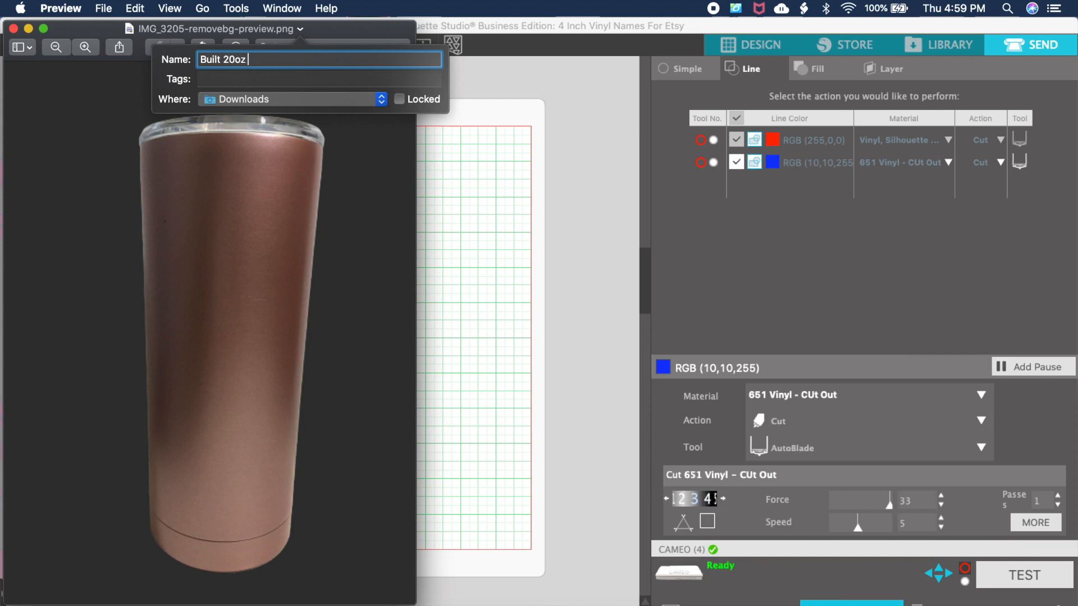
{"action": "type", "text": "Tumbler"}
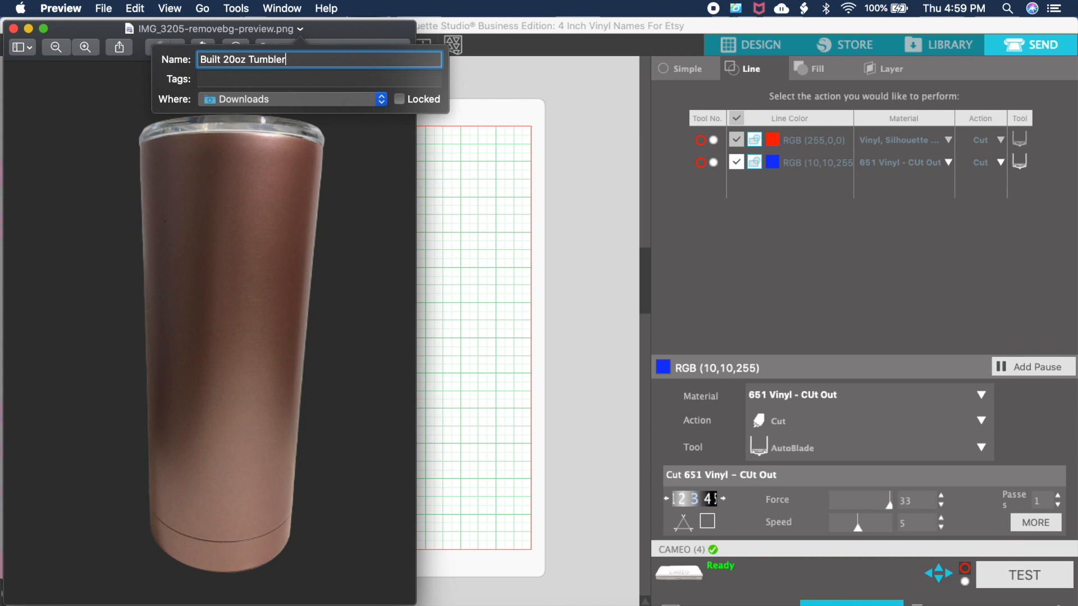
{"action": "type", "text": "w"}
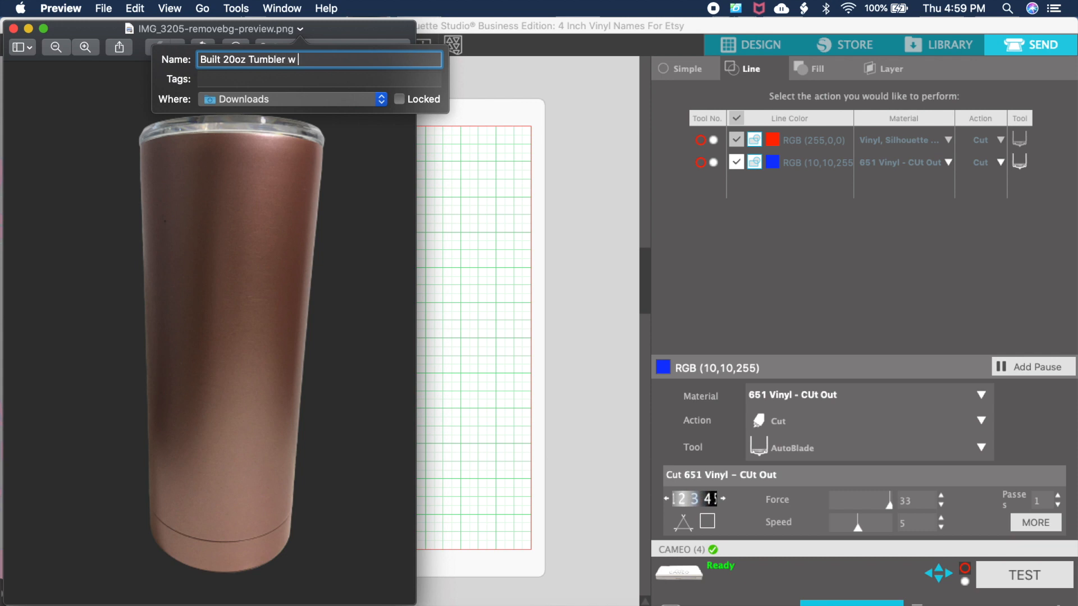
{"action": "type", "text": "Backgro"}
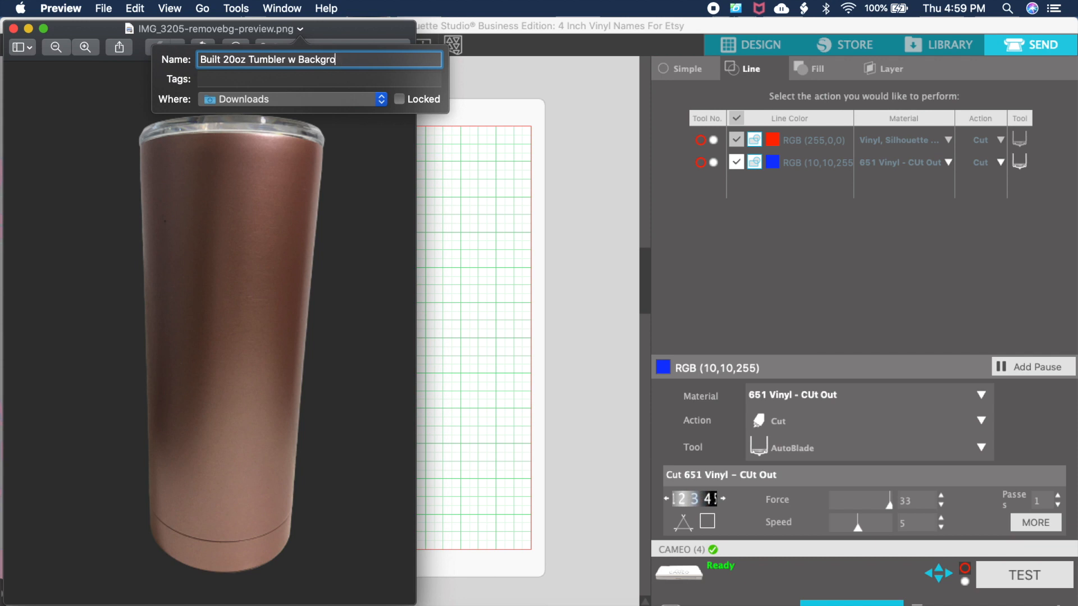
{"action": "type", "text": "und R"}
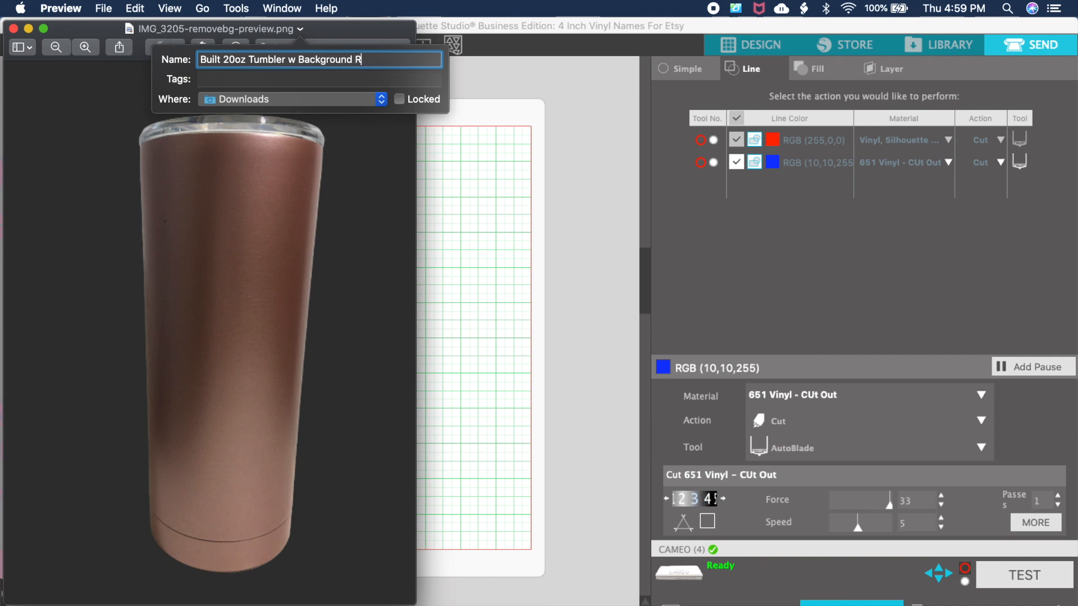
{"action": "type", "text": "emoved"}
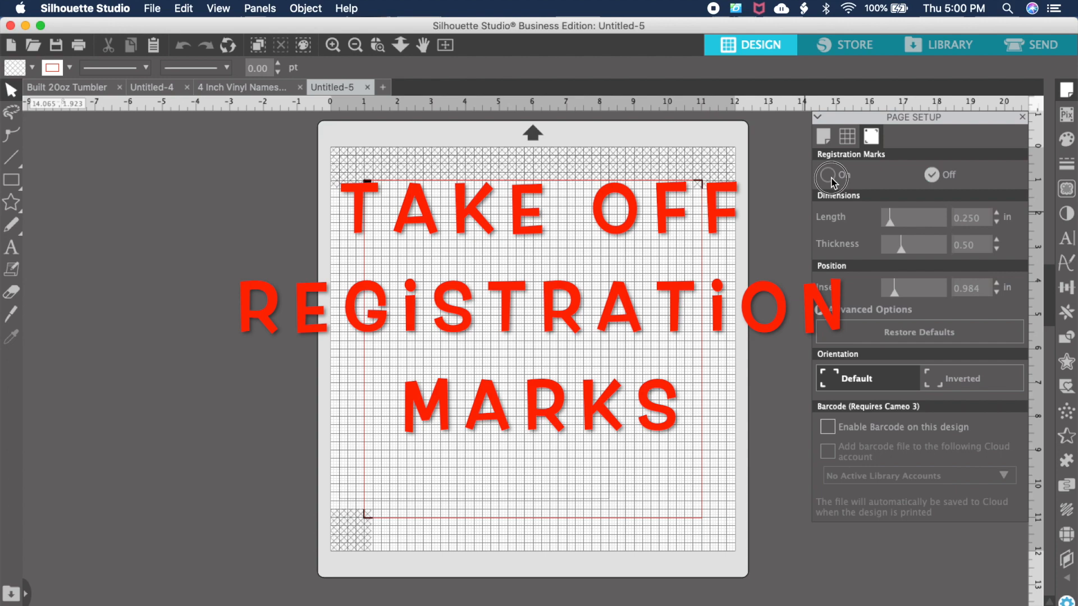
Step: Turn registration marks off and switch the page media size to Custom
{"action": "left_click", "coordinate": [931, 174]}
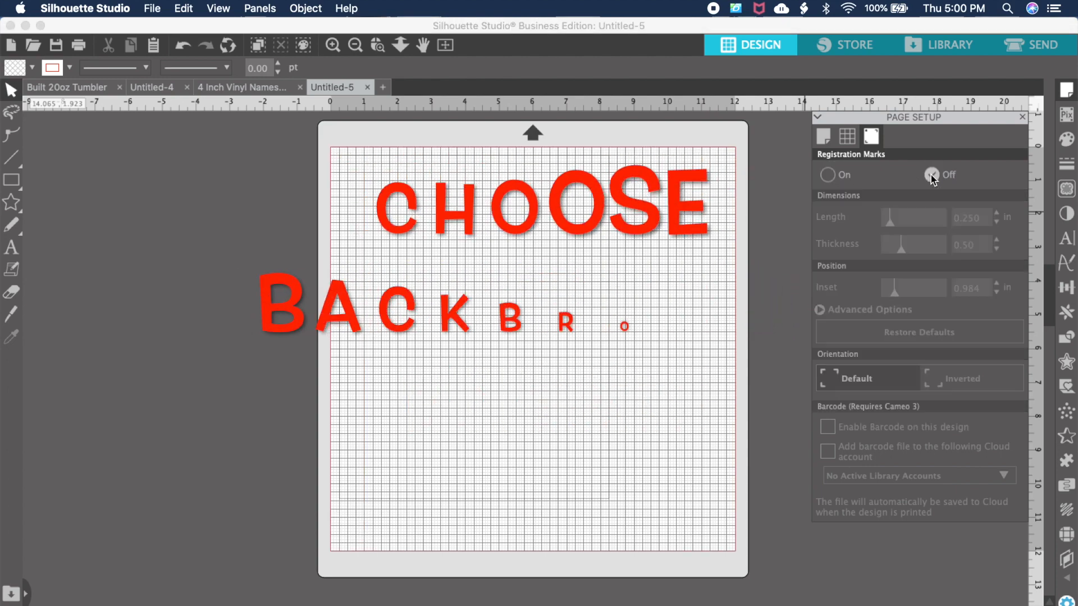
{"action": "left_click", "coordinate": [823, 136]}
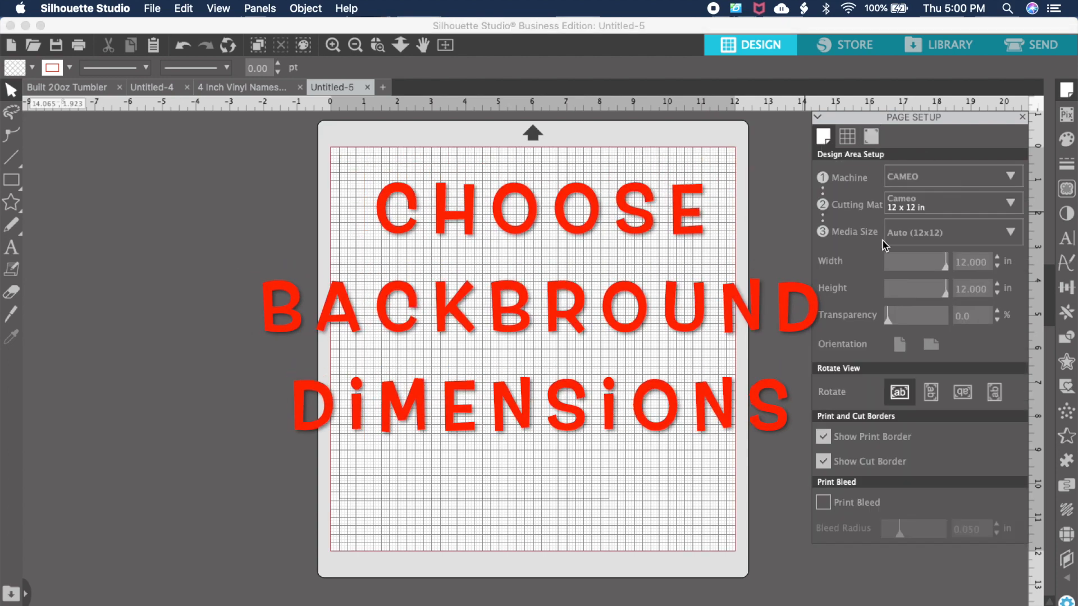
{"action": "left_click", "coordinate": [949, 232]}
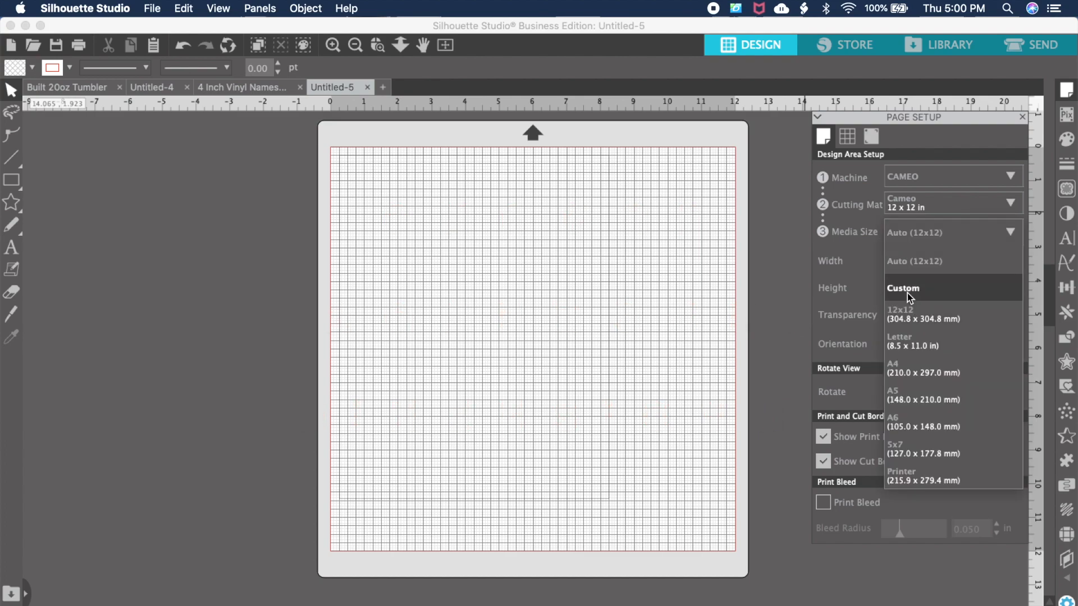
{"action": "left_click", "coordinate": [903, 288]}
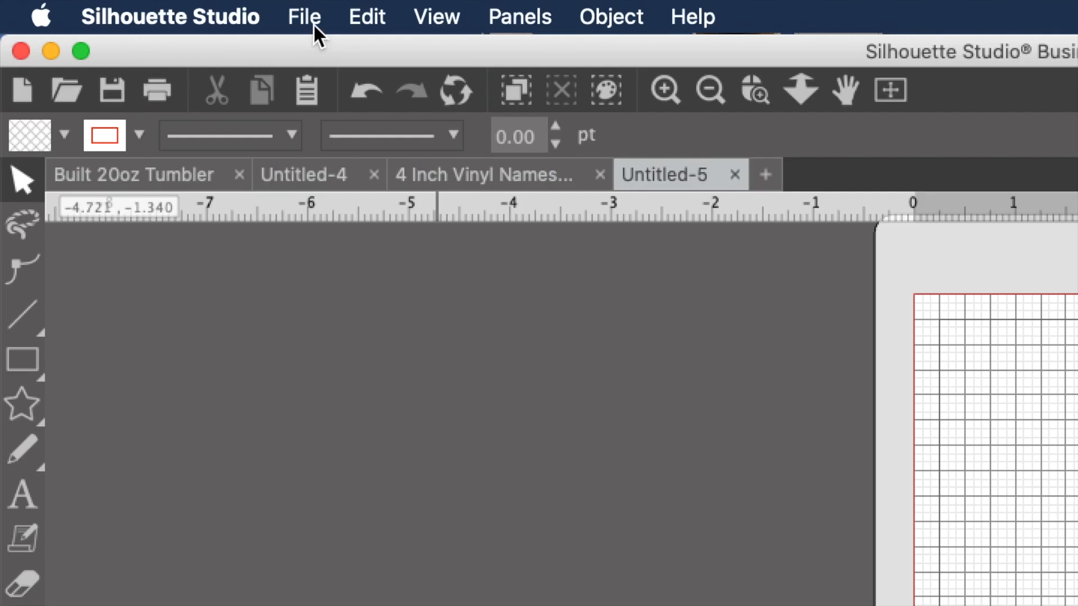
Step: Merge the background-free tumbler PNG from Downloads onto the page
{"action": "left_click", "coordinate": [303, 16]}
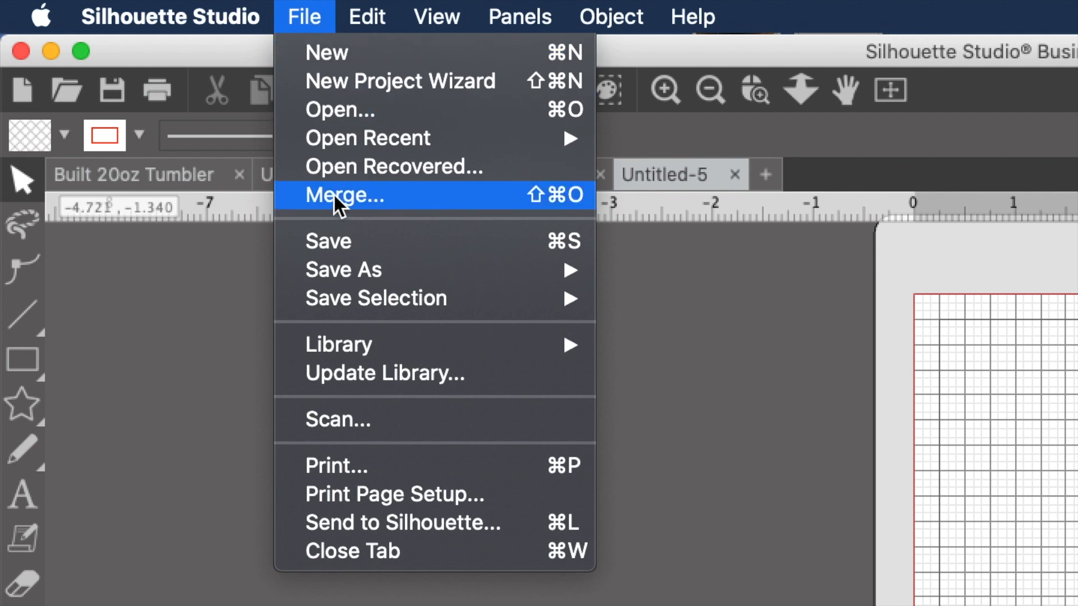
{"action": "left_click", "coordinate": [345, 196]}
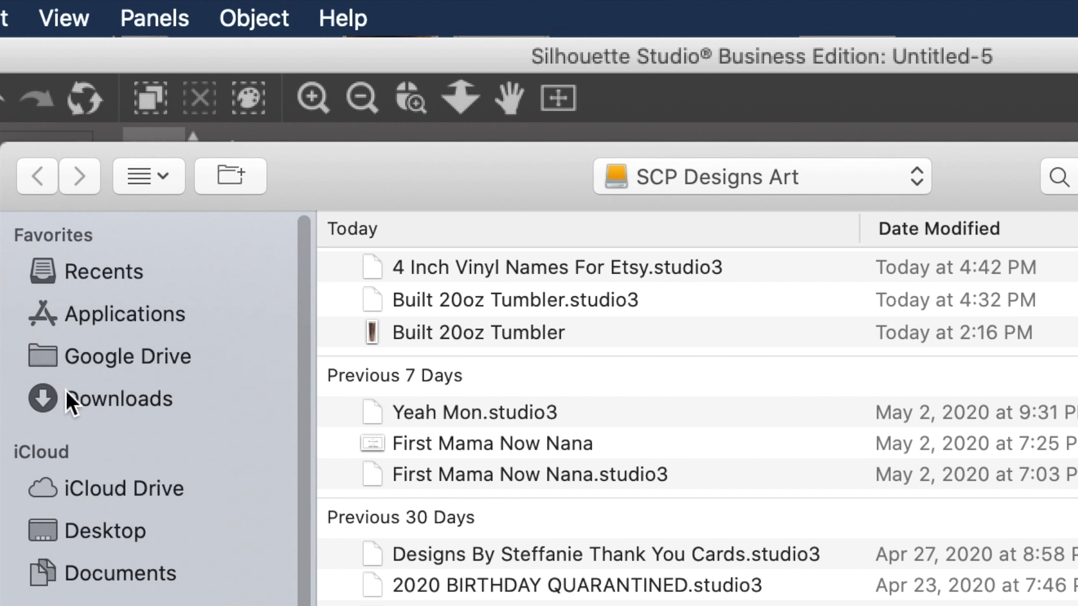
{"action": "left_click", "coordinate": [119, 399]}
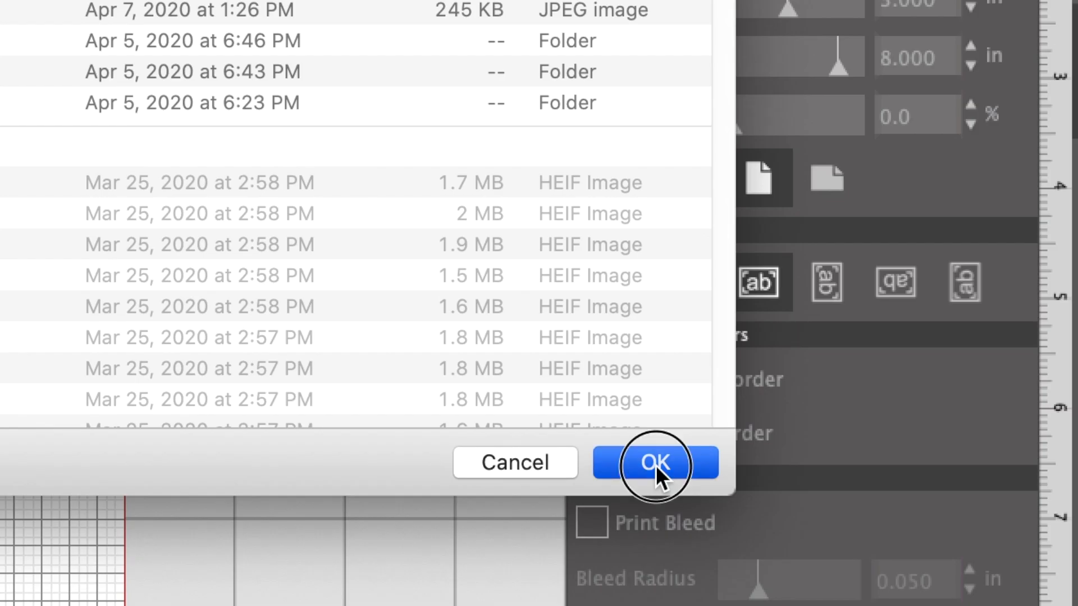
{"action": "left_click", "coordinate": [655, 463]}
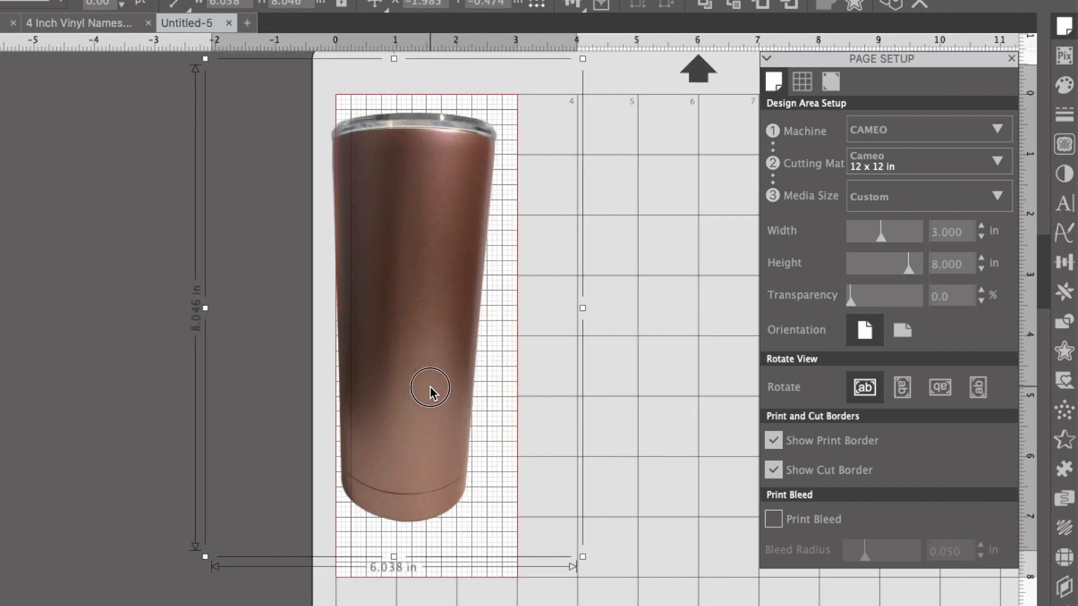
Step: Align the tumbler image inside the 3 × 8 in page and rotate it upright
{"action": "left_click_drag", "start_coordinate": [430, 387], "coordinate": [450, 383]}
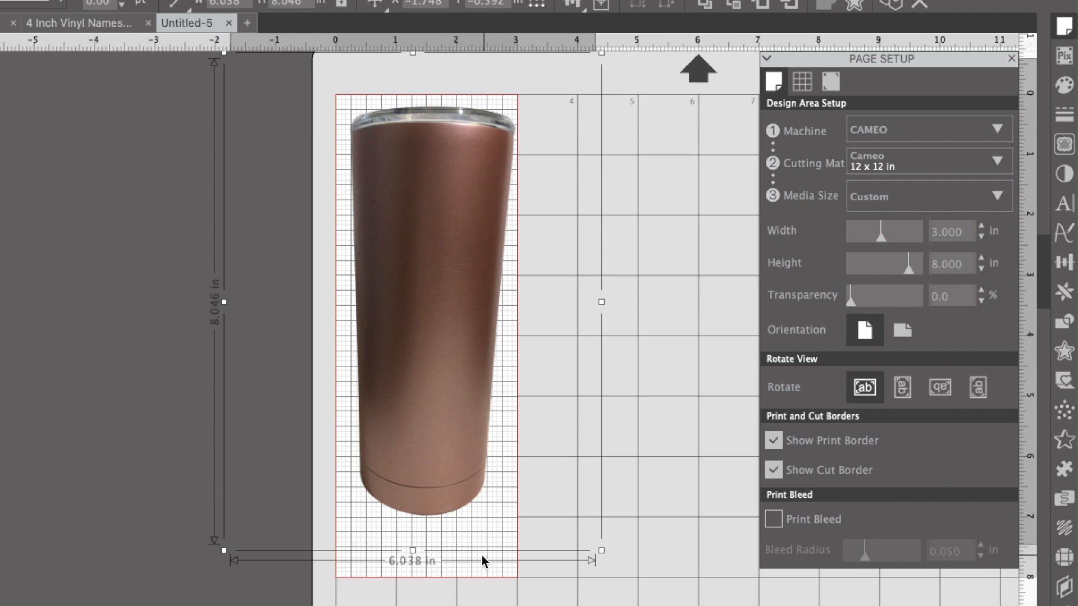
{"action": "mouse_move", "coordinate": [413, 550]}
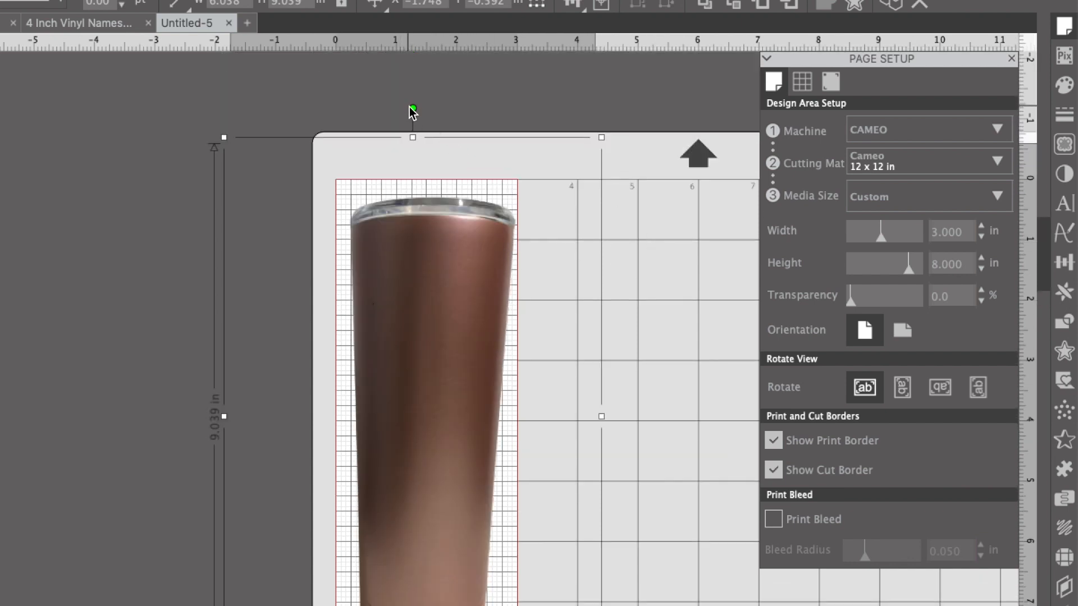
{"action": "left_click_drag", "start_coordinate": [410, 112], "coordinate": [407, 110]}
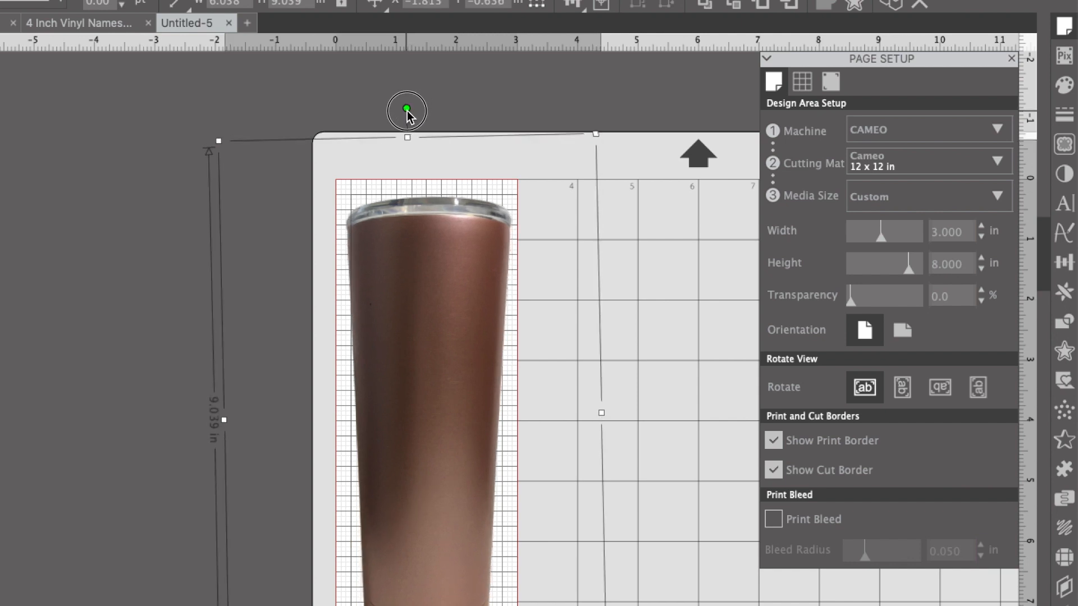
{"action": "left_click_drag", "start_coordinate": [406, 110], "coordinate": [403, 111]}
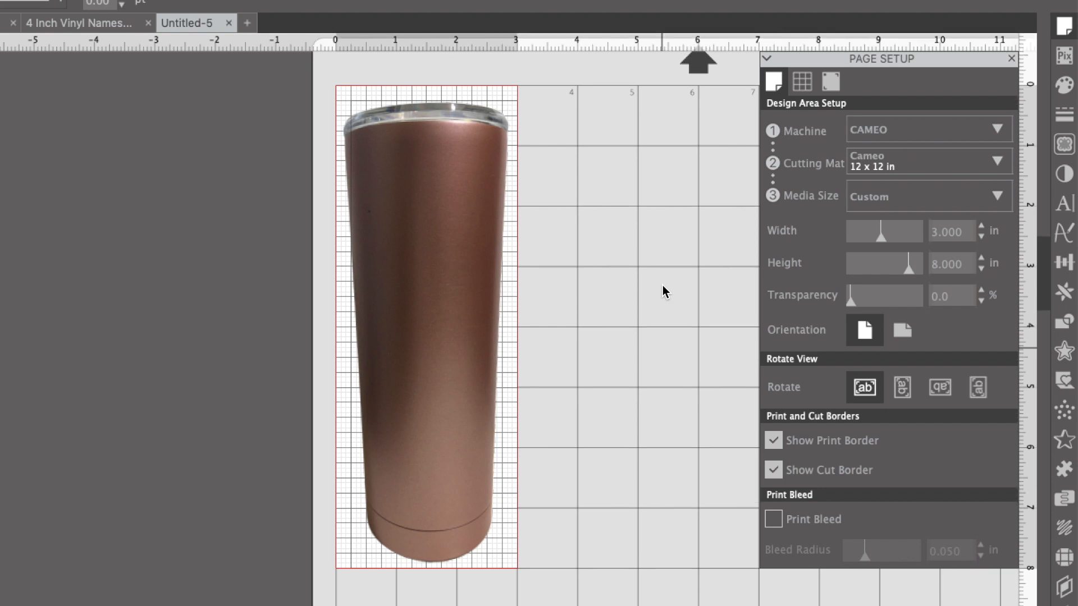
{"action": "mouse_move", "coordinate": [1064, 201]}
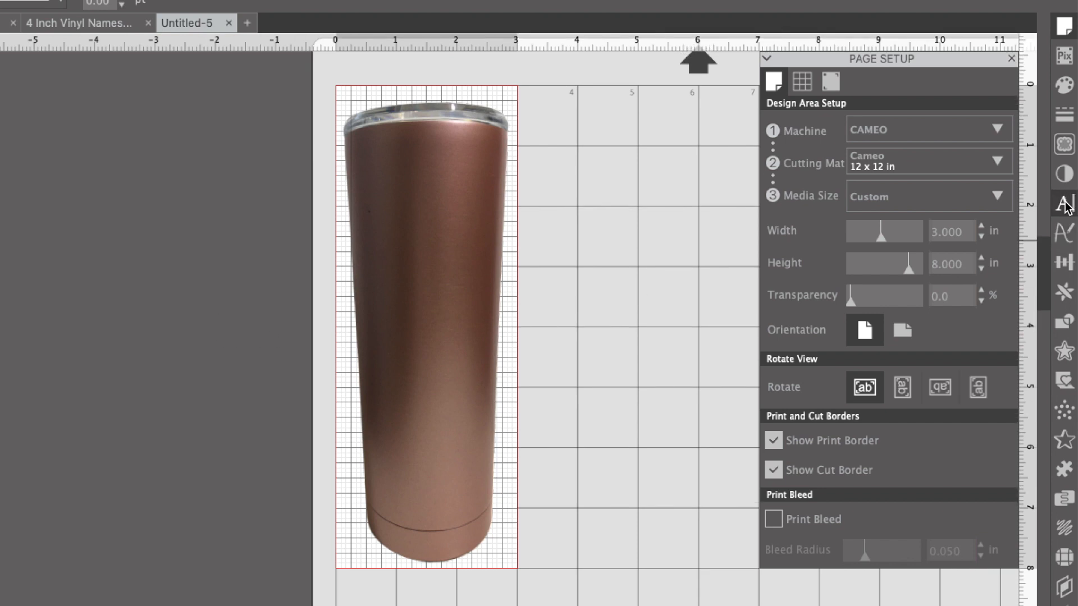
Step: Type Larry in Kimberia Script, move it near the top and enlarge to about 4.57 in wide
{"action": "left_click", "coordinate": [1063, 204]}
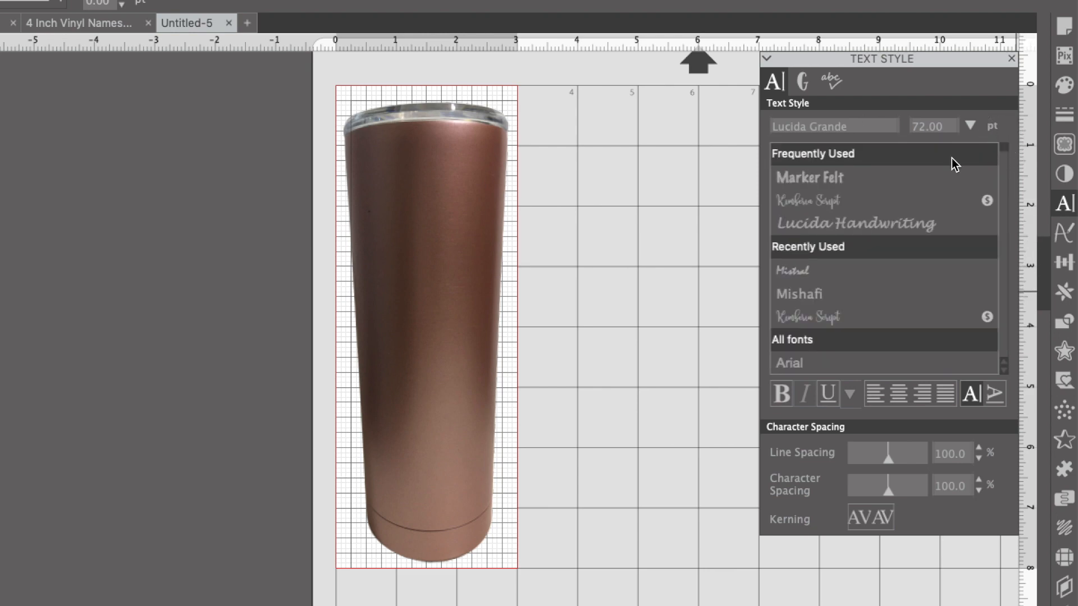
{"action": "left_click", "coordinate": [808, 200]}
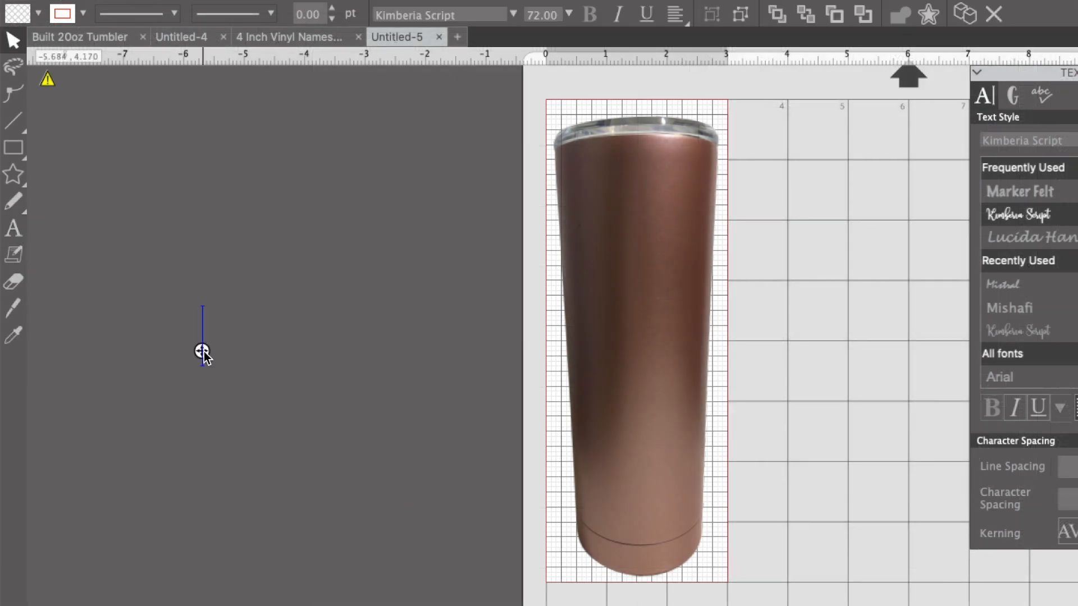
{"action": "type", "text": "Larry"}
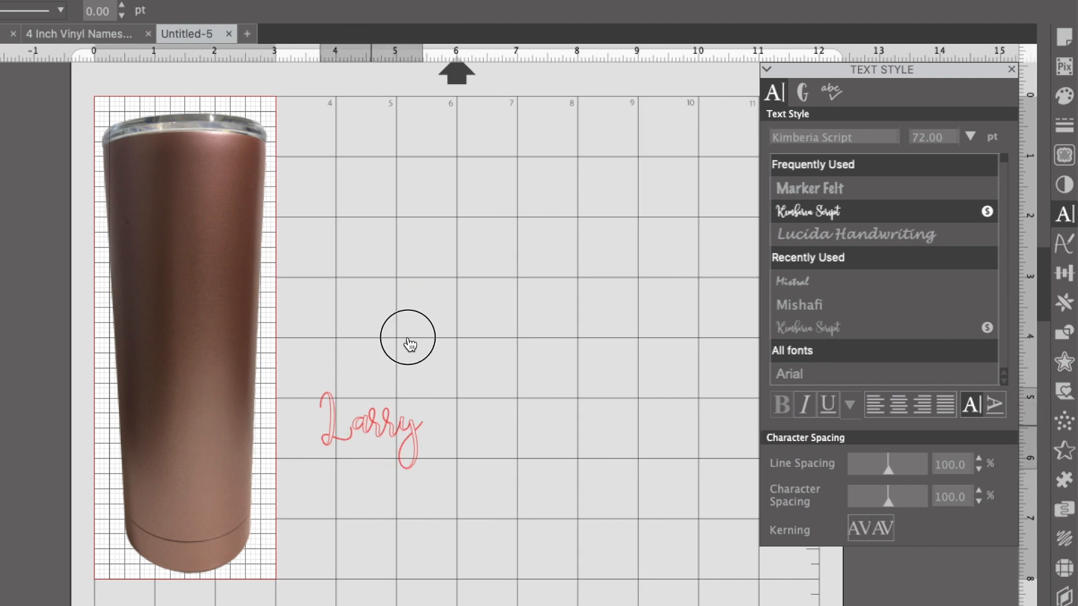
{"action": "left_click_drag", "start_coordinate": [408, 337], "coordinate": [350, 140]}
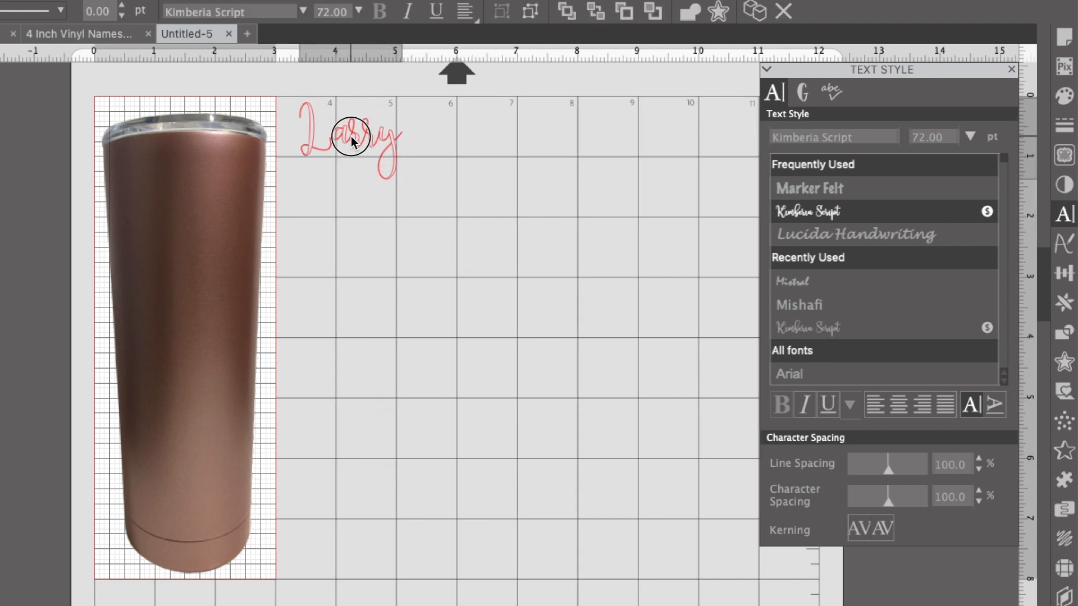
{"action": "left_click", "coordinate": [351, 137]}
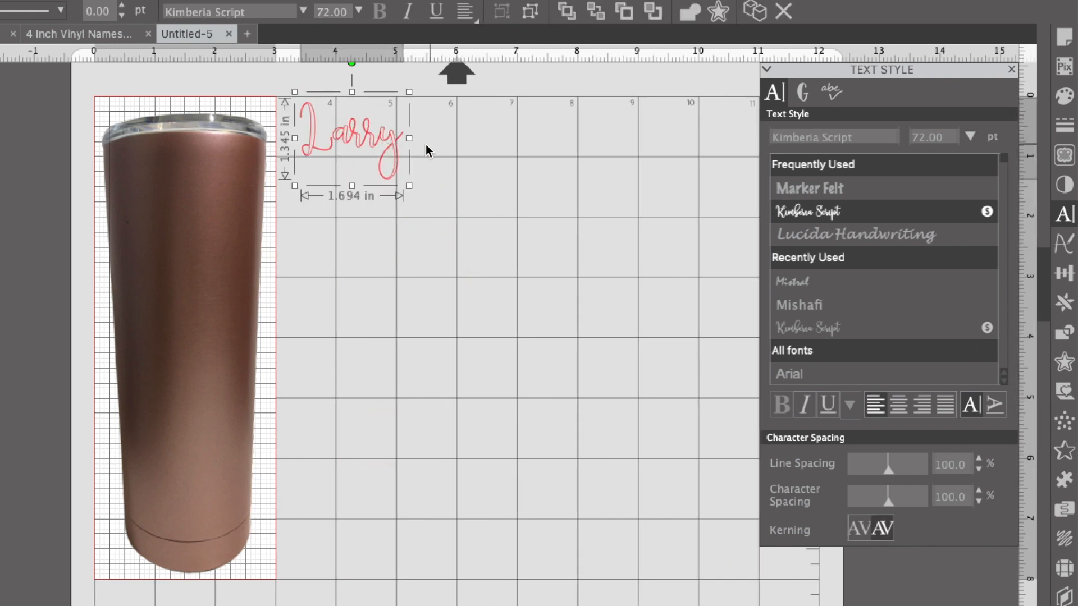
{"action": "left_click_drag", "start_coordinate": [409, 150], "coordinate": [581, 165]}
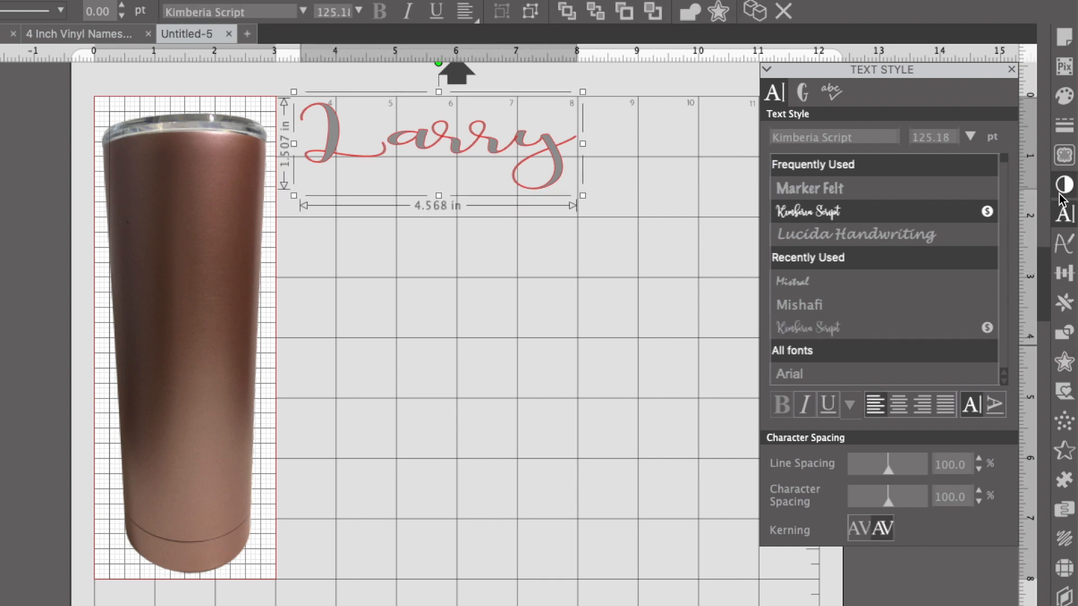
{"action": "left_click", "coordinate": [1063, 155]}
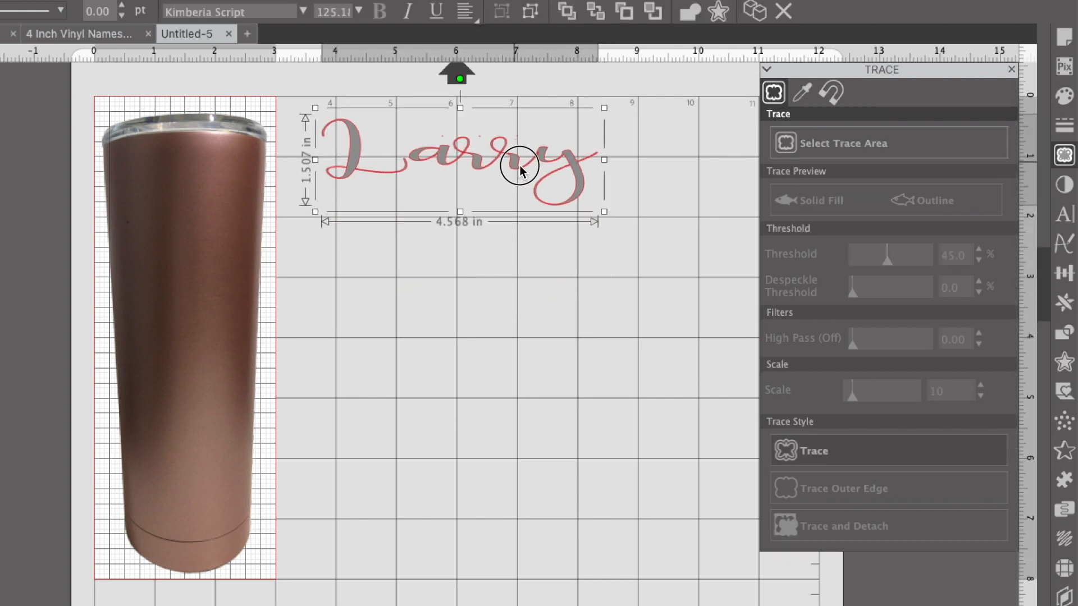
Step: Trace the area around the Kimberia Script Larry into an outline shape
{"action": "left_click", "coordinate": [840, 143]}
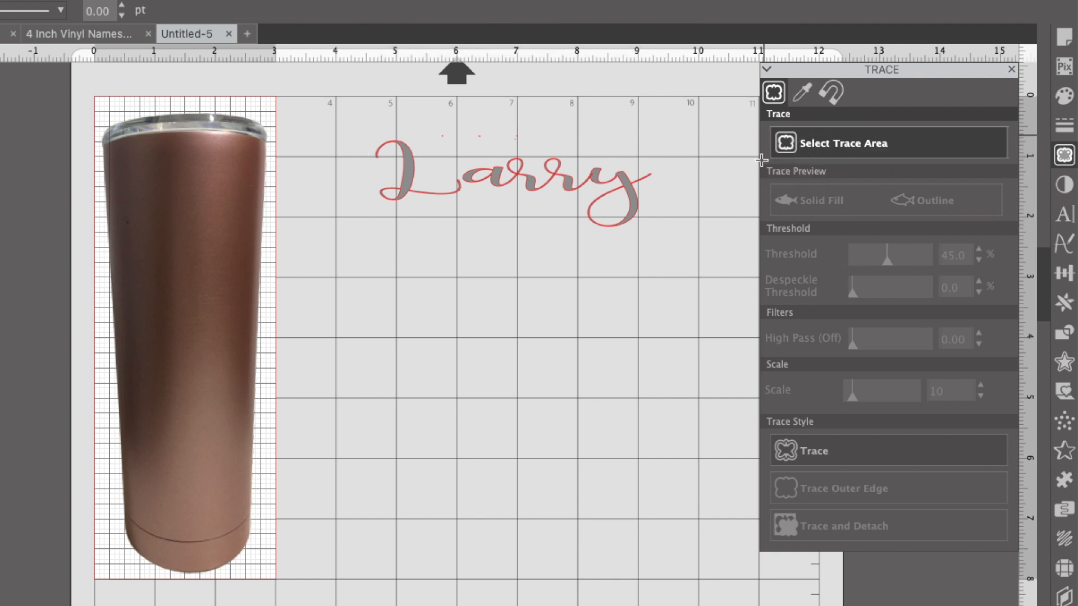
{"action": "left_click_drag", "start_coordinate": [337, 113], "coordinate": [718, 261]}
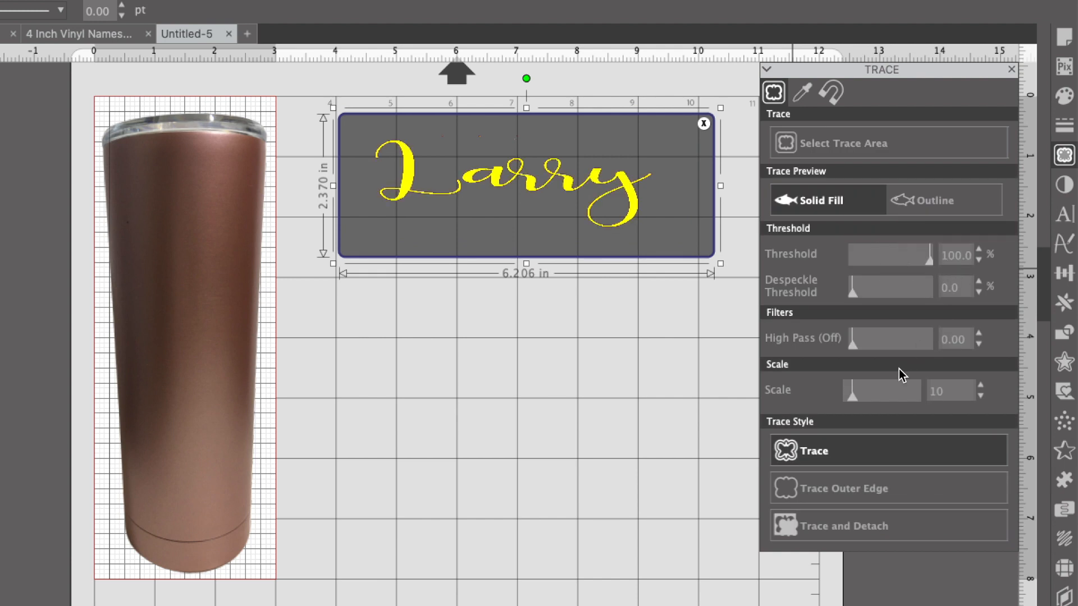
{"action": "left_click", "coordinate": [812, 451]}
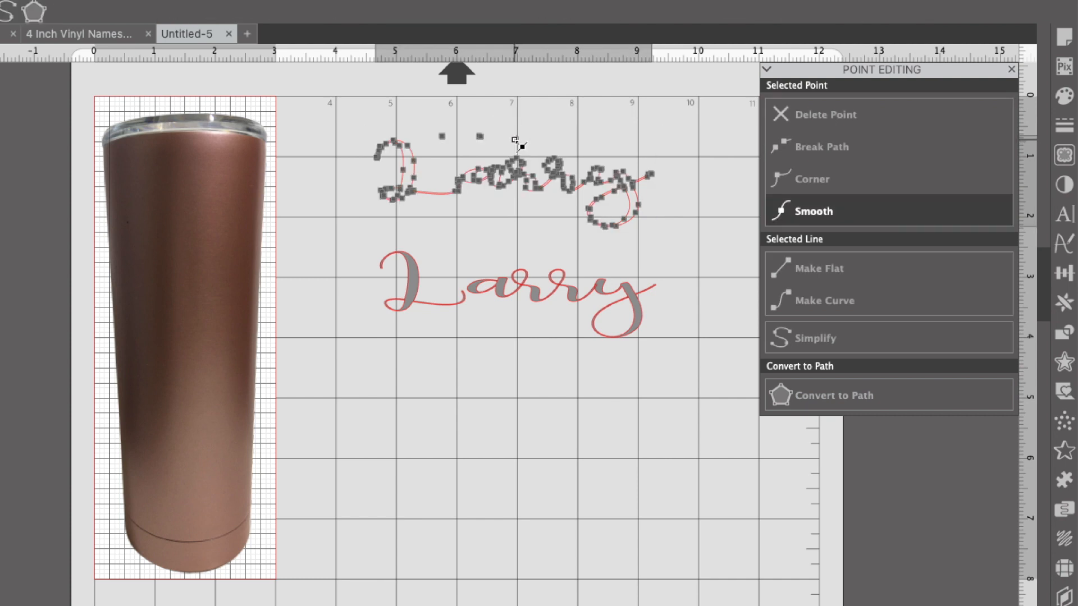
Step: Fill the traced Kimberia Script Larry with gray
{"action": "left_click", "coordinate": [811, 211]}
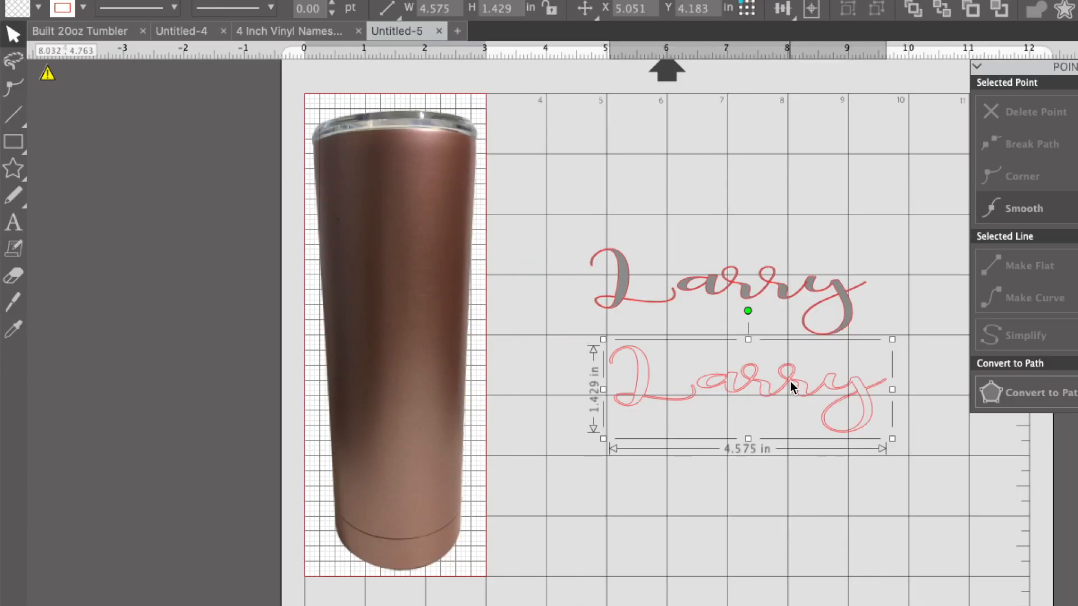
{"action": "left_click", "coordinate": [37, 9]}
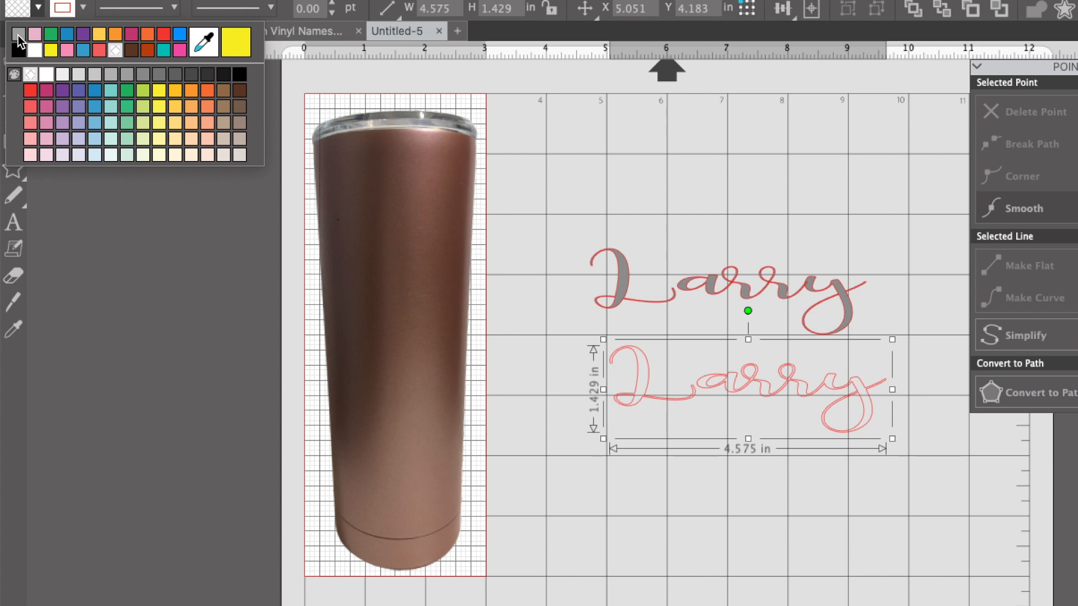
{"action": "left_click", "coordinate": [18, 34]}
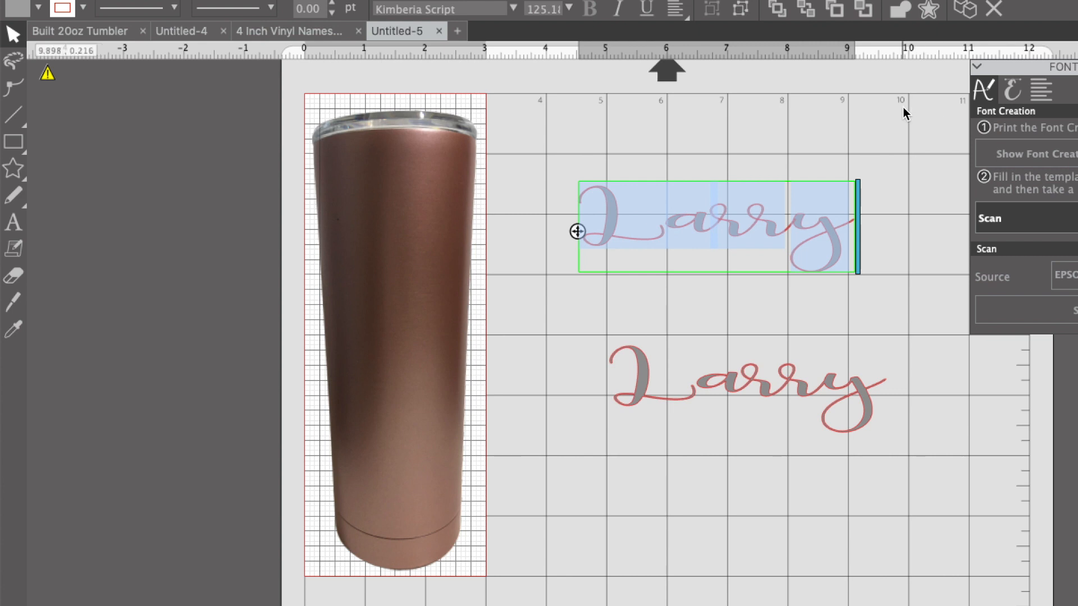
Step: Set the top Larry in Mistral, move it up and widen it to about 4.9 in
{"action": "left_click", "coordinate": [680, 223]}
{"action": "type", "text": "mistral"}
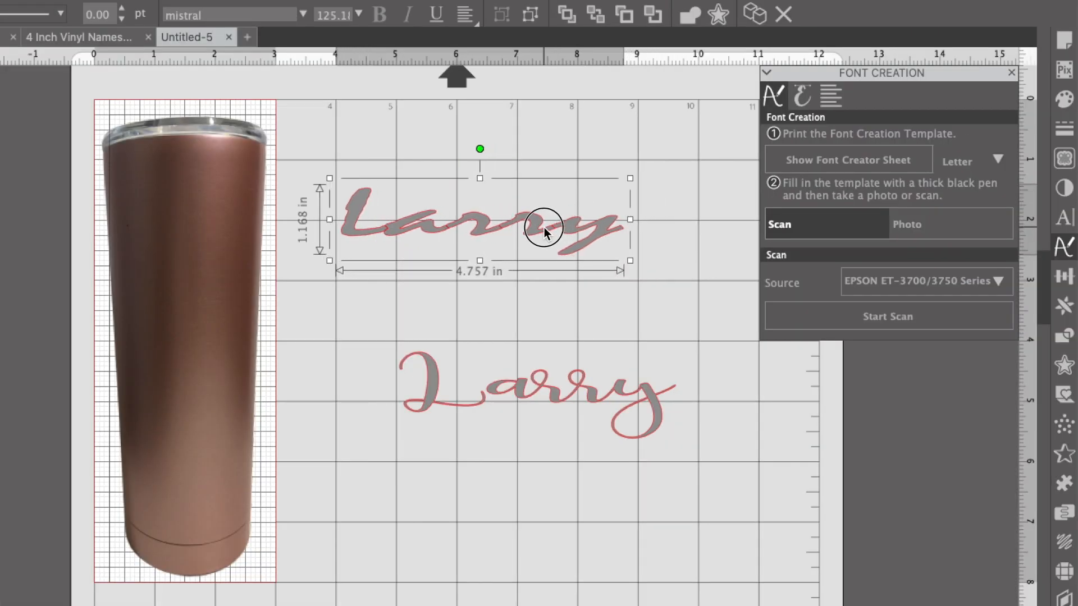
{"action": "left_click_drag", "start_coordinate": [542, 227], "coordinate": [485, 151]}
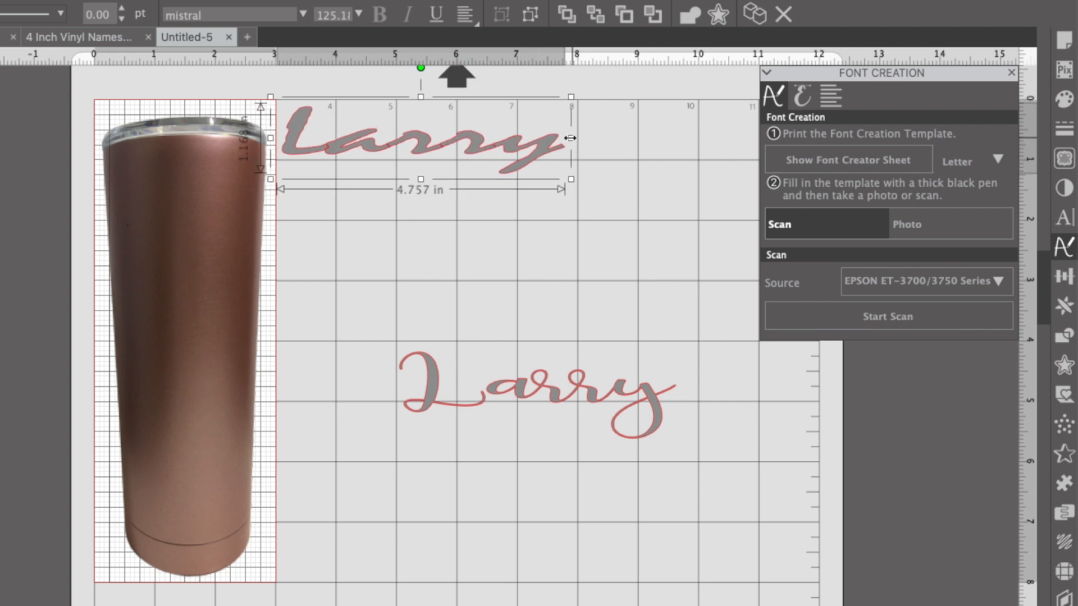
{"action": "left_click_drag", "start_coordinate": [571, 137], "coordinate": [582, 141]}
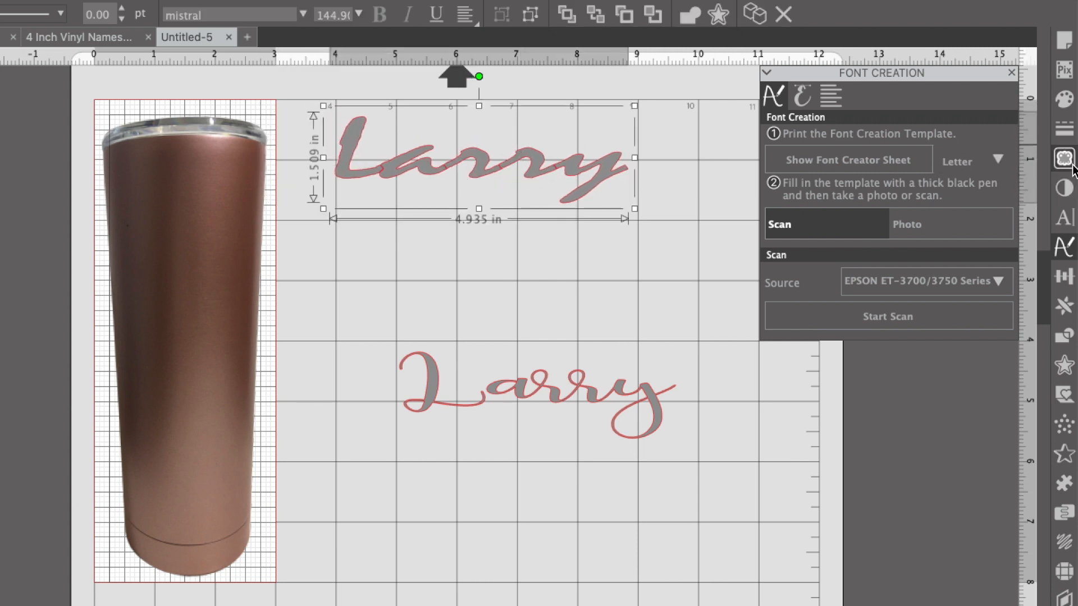
Step: Trace the Mistral Larry into a gray shape and move the typed original off the page
{"action": "left_click", "coordinate": [1062, 158]}
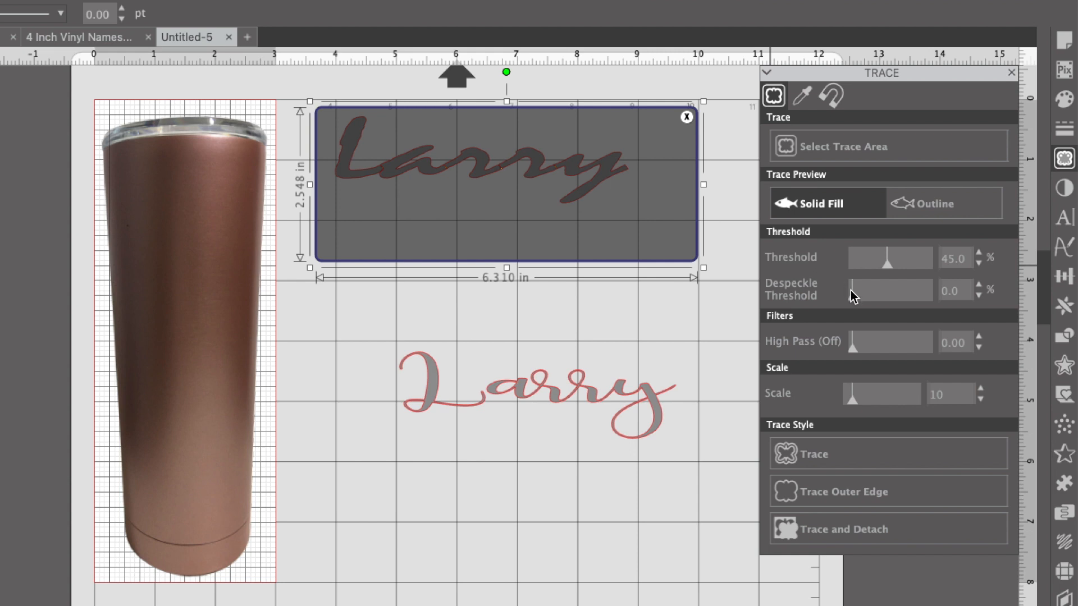
{"action": "left_click_drag", "start_coordinate": [890, 257], "coordinate": [925, 257]}
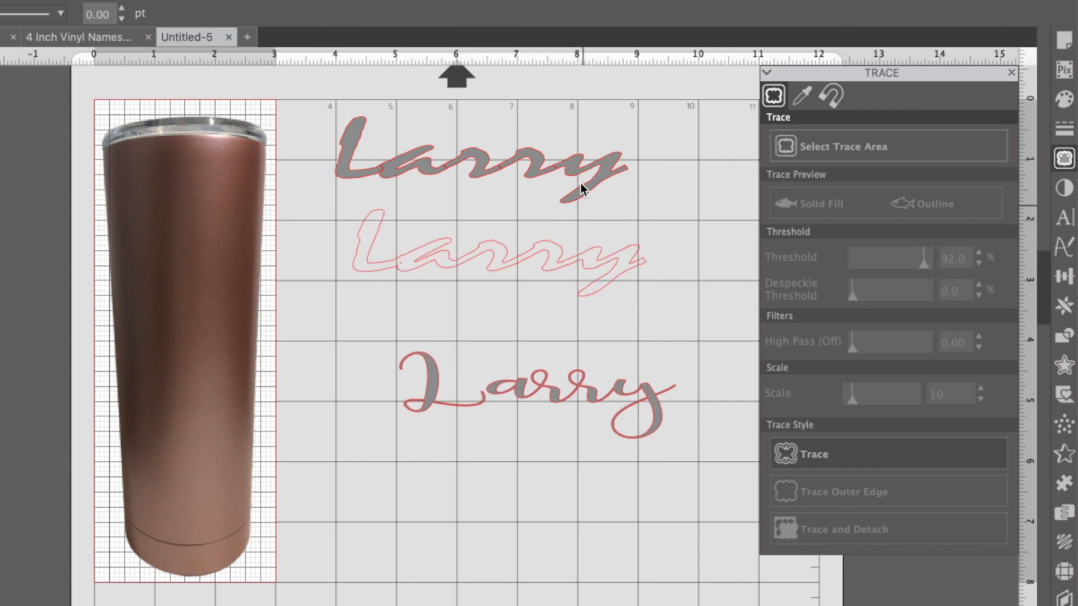
{"action": "left_click", "coordinate": [474, 158]}
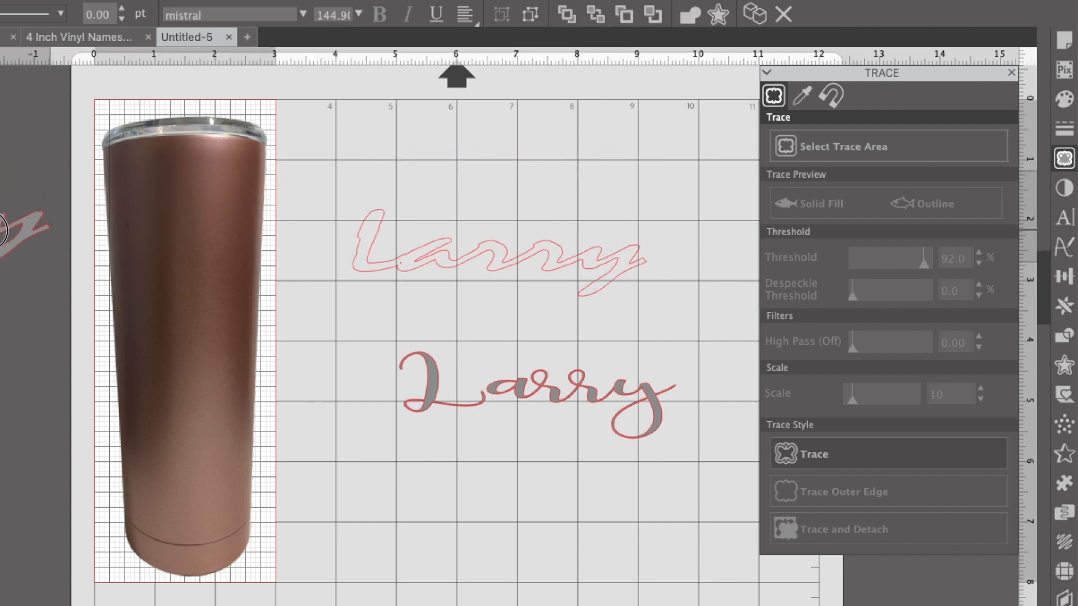
{"action": "left_click", "coordinate": [495, 258]}
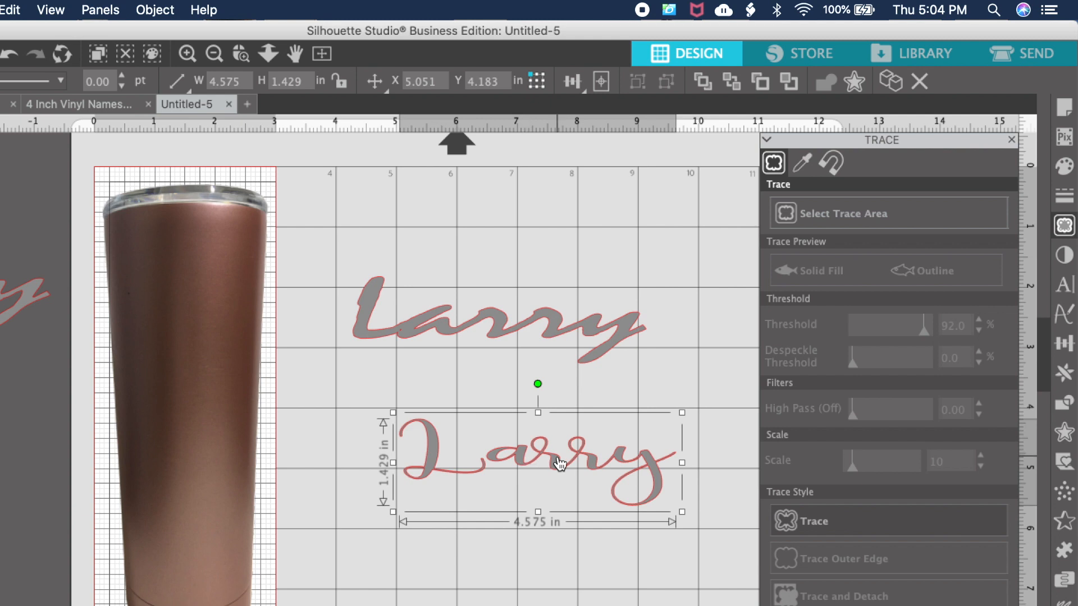
{"action": "mouse_move", "coordinate": [529, 332]}
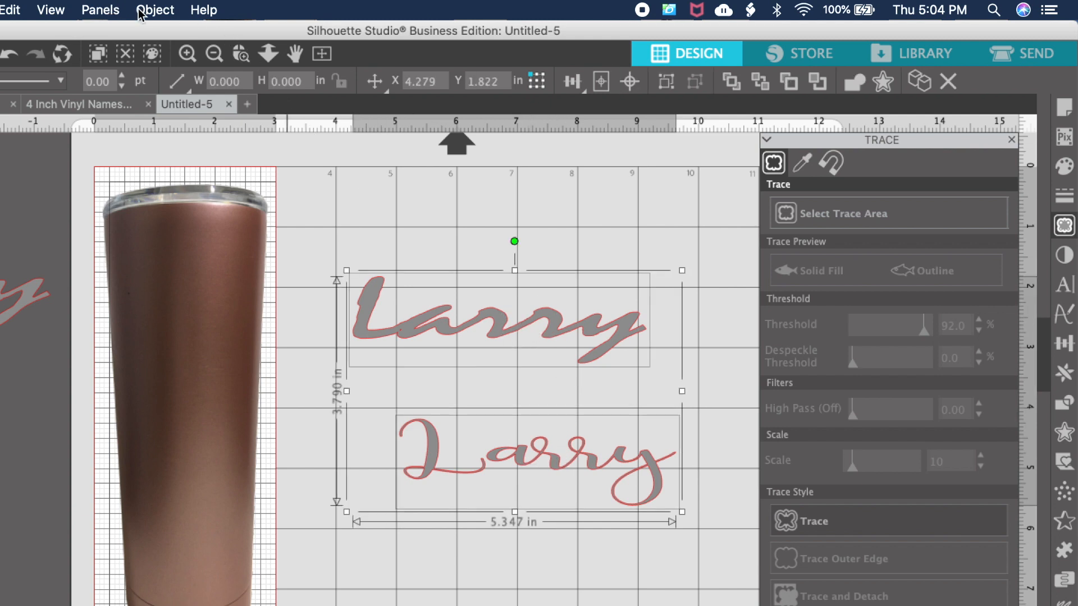
Step: Rotate both traced names a quarter turn and place the Kimberia Larry along the tumbler
{"action": "left_click", "coordinate": [155, 9]}
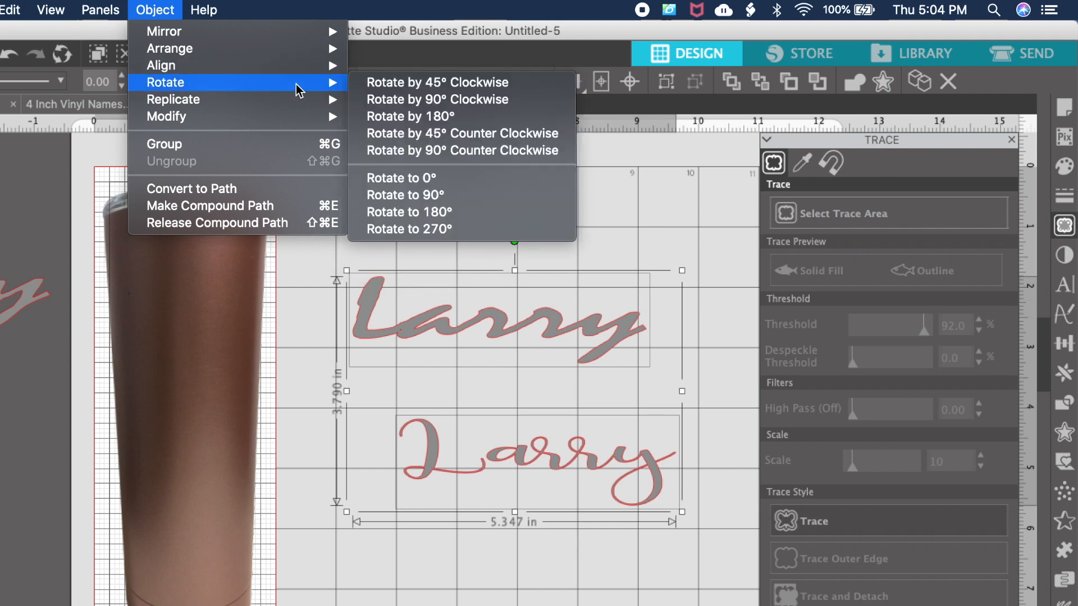
{"action": "left_click", "coordinate": [436, 99]}
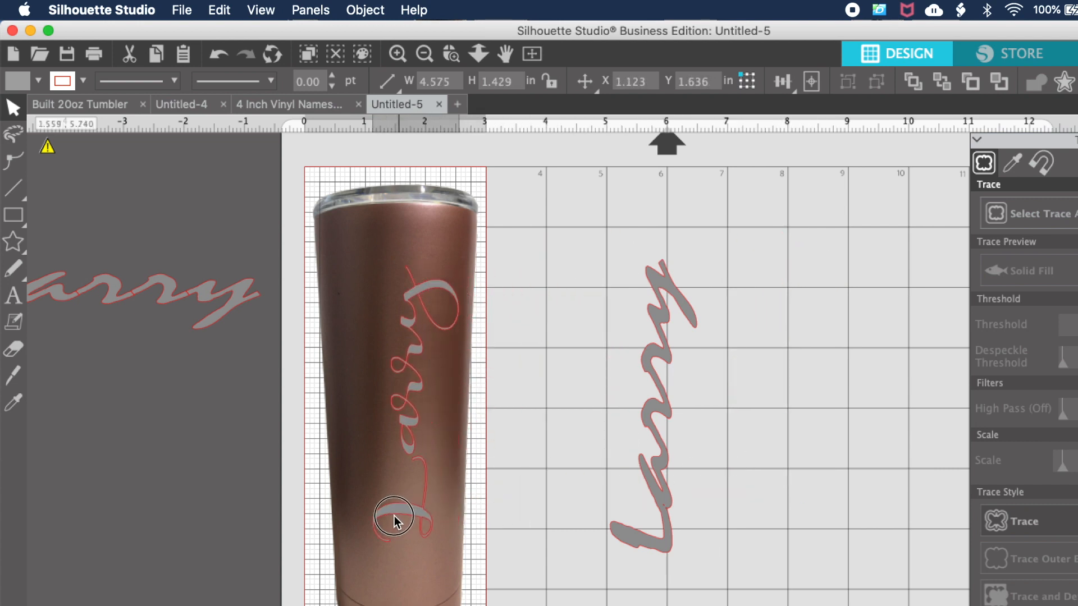
{"action": "left_click_drag", "start_coordinate": [394, 517], "coordinate": [376, 517]}
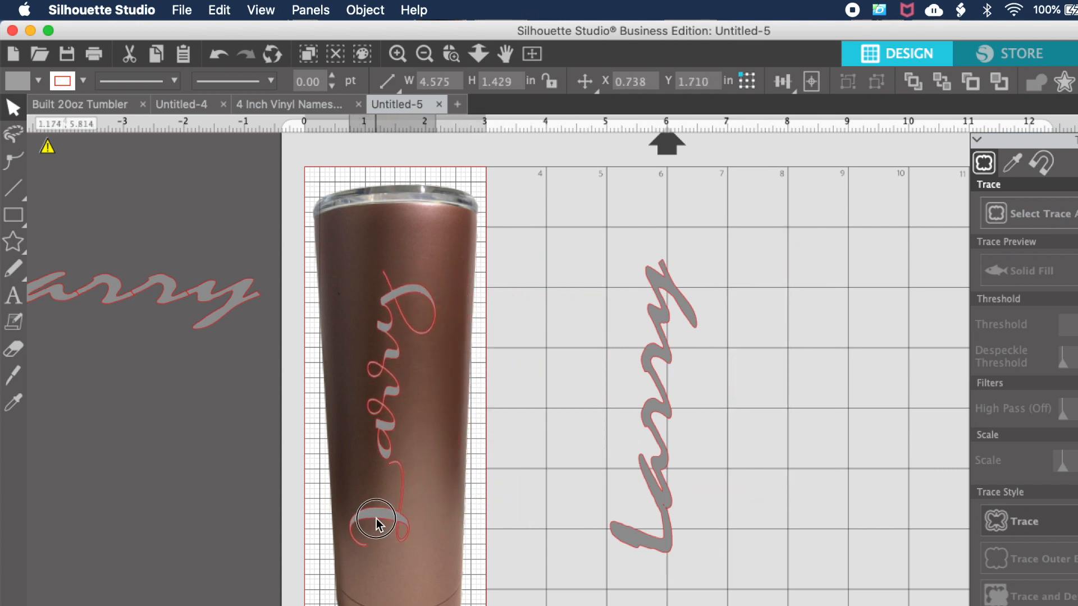
{"action": "left_click_drag", "start_coordinate": [376, 518], "coordinate": [380, 521]}
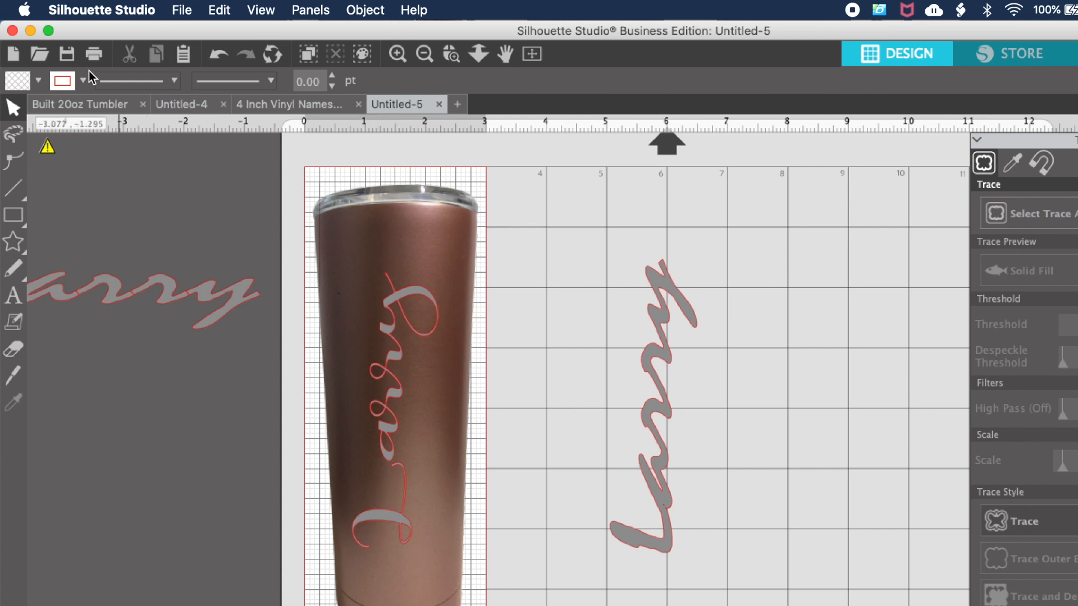
{"action": "left_click", "coordinate": [392, 334]}
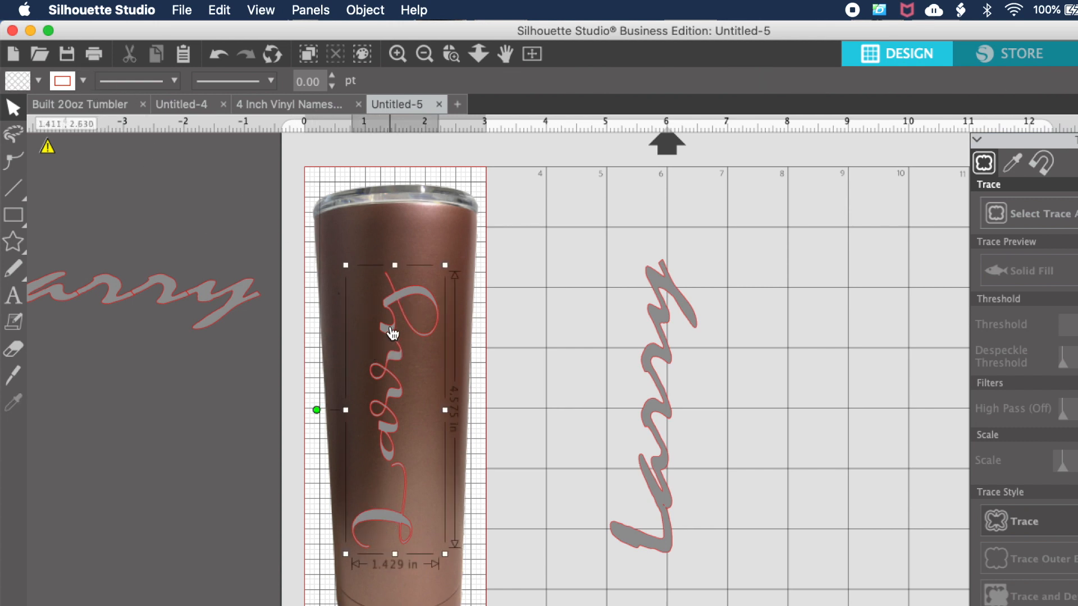
Step: Set the line colour to none to remove the names' red outlines
{"action": "left_click", "coordinate": [82, 80]}
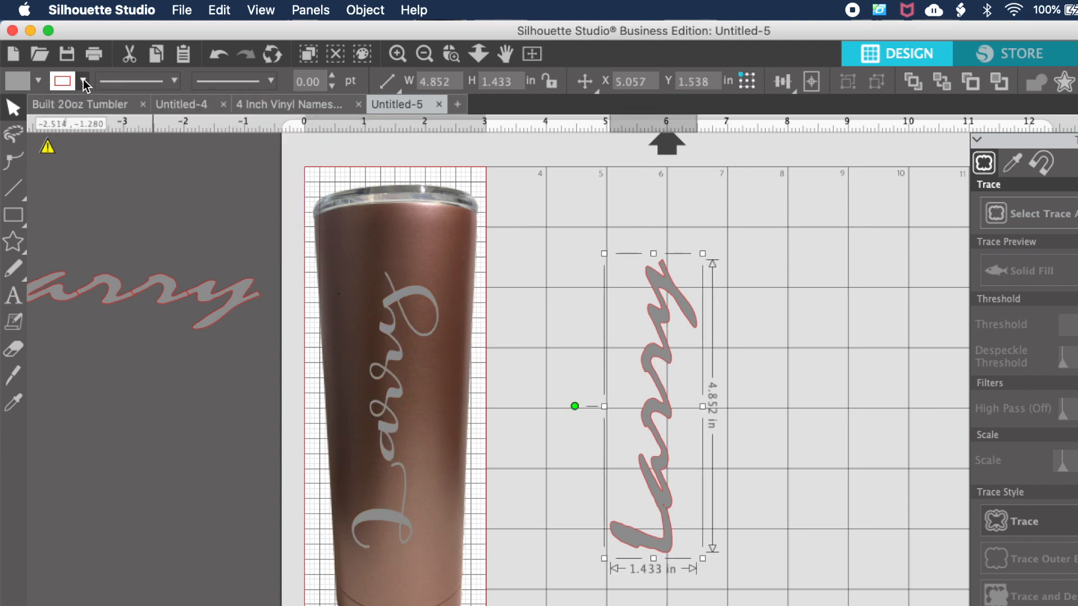
{"action": "left_click", "coordinate": [85, 81]}
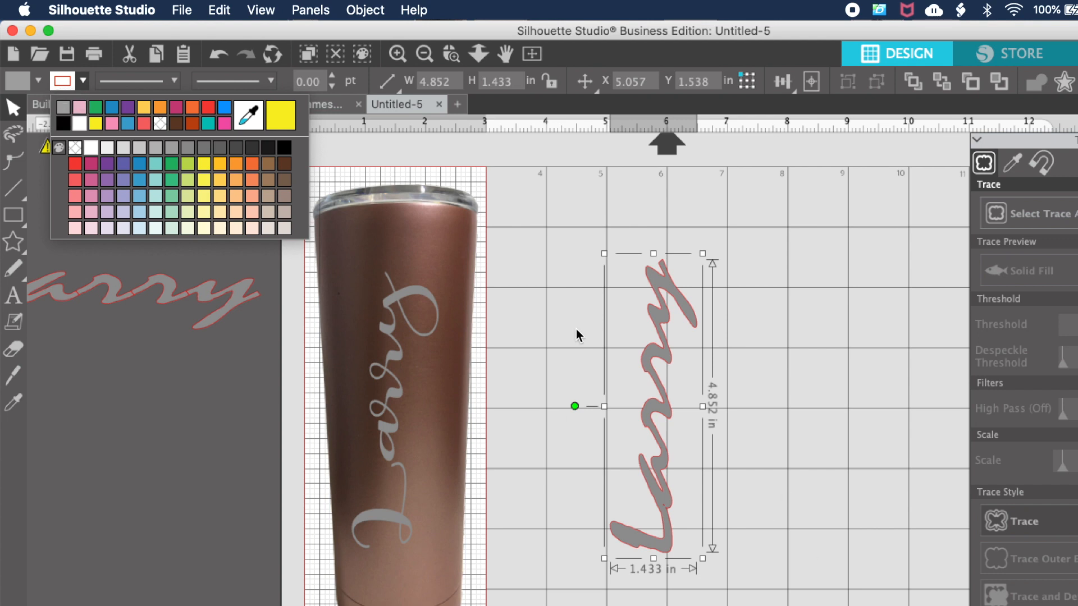
{"action": "left_click", "coordinate": [62, 111]}
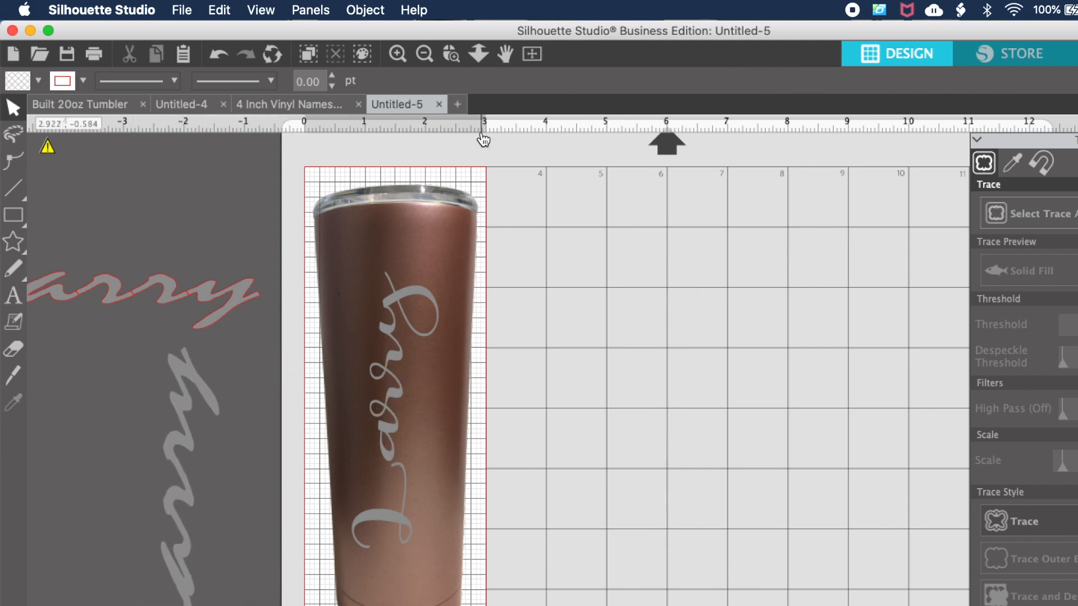
{"action": "left_click", "coordinate": [181, 10]}
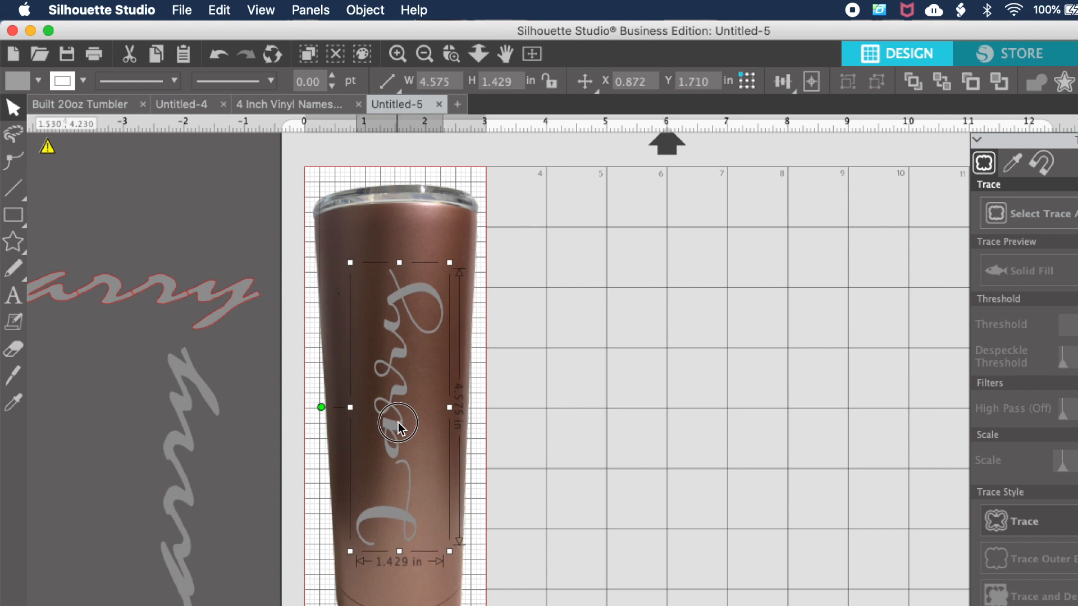
Step: Nudge the script name slightly upward into place on the tumbler
{"action": "left_click_drag", "start_coordinate": [399, 423], "coordinate": [399, 418]}
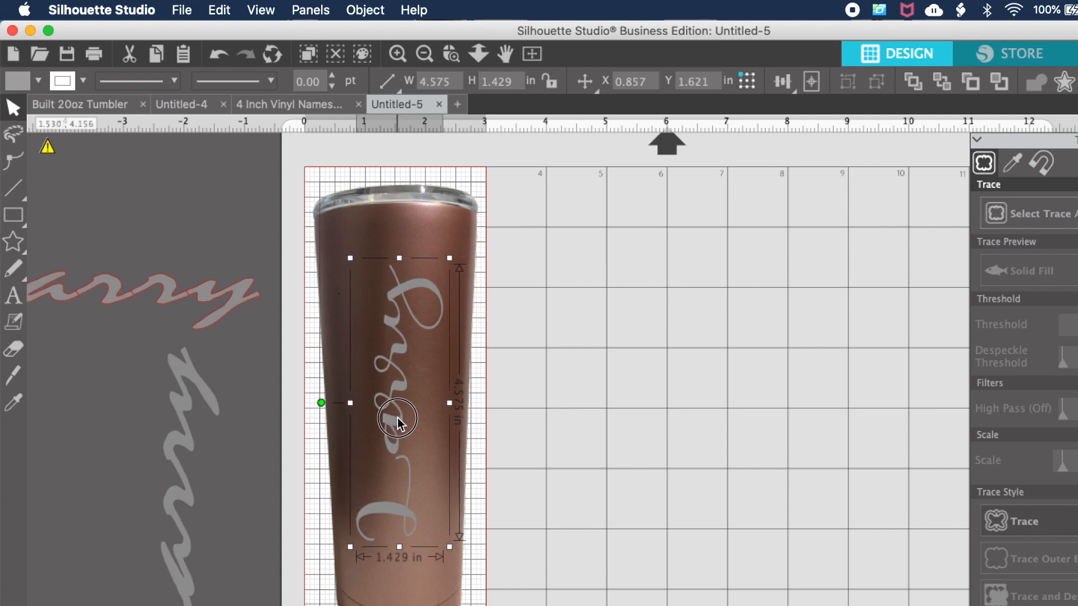
{"action": "left_click_drag", "start_coordinate": [397, 417], "coordinate": [402, 417]}
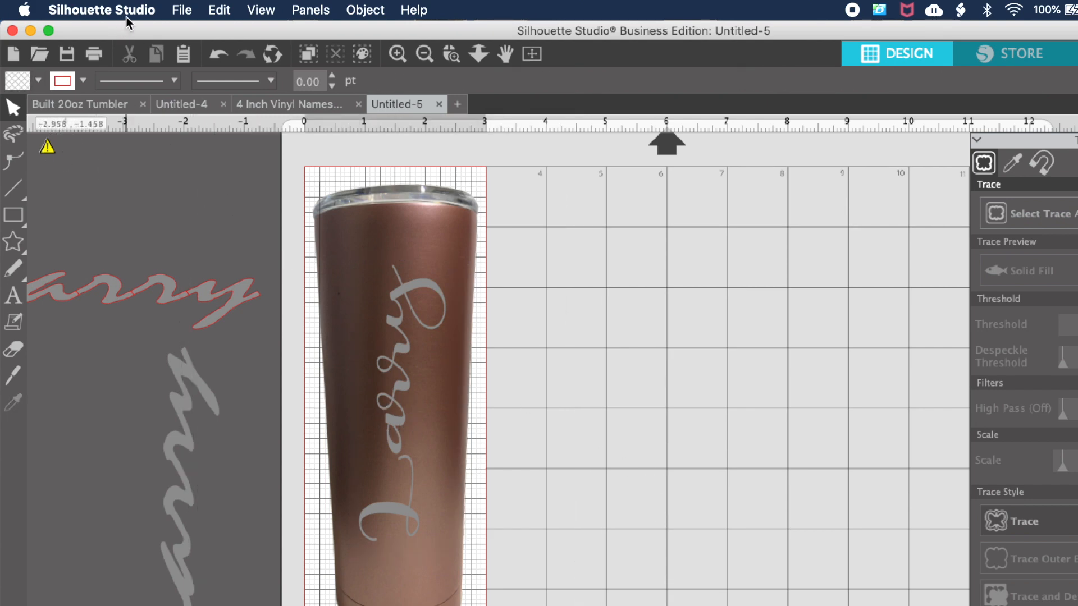
{"action": "left_click", "coordinate": [181, 10]}
{"action": "type", "text": "B"}
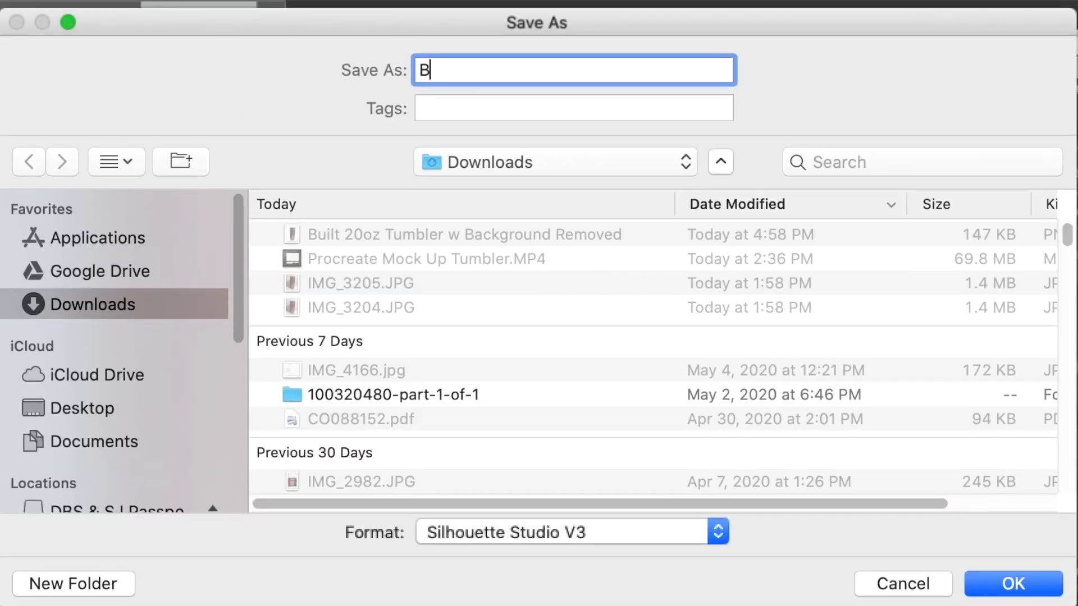
Step: Name the export file 'Built Tumbler Larry Font #1'
{"action": "type", "text": "uilt M"}
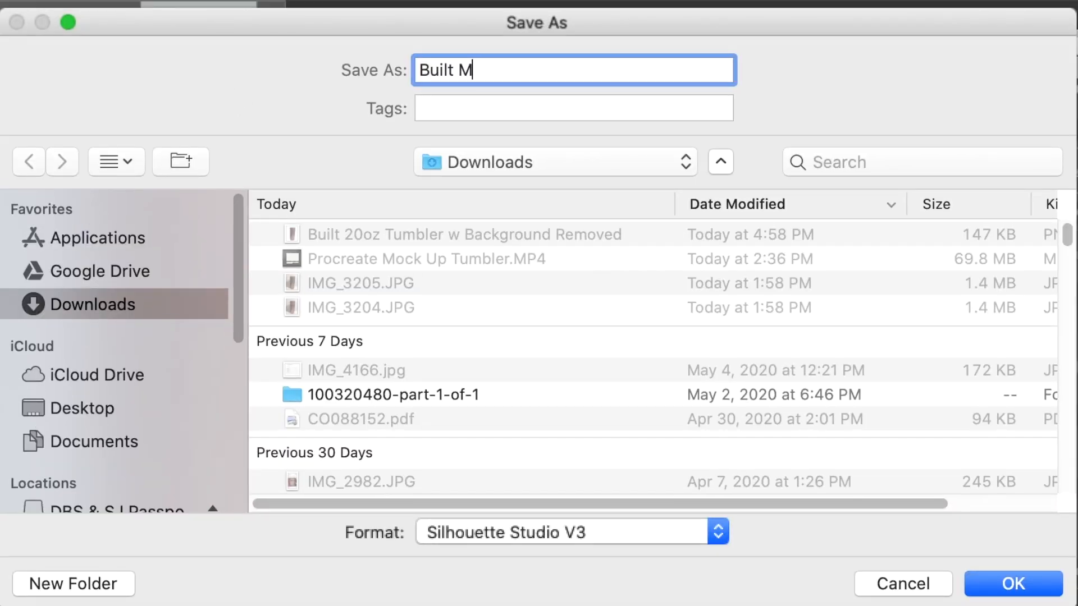
{"action": "type", "text": "ug"}
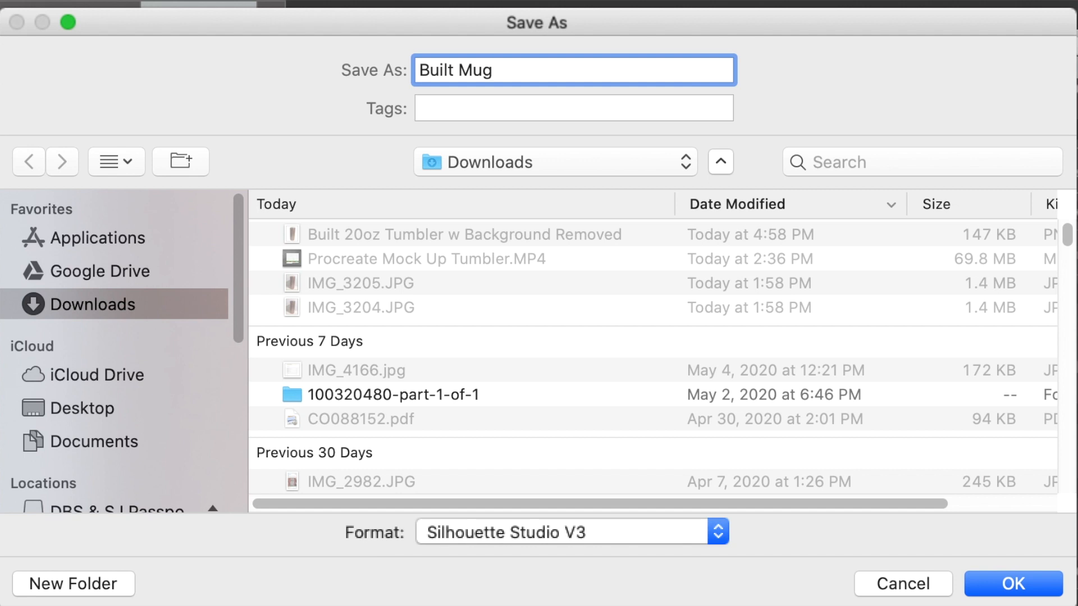
{"action": "type", "text": "Font #"}
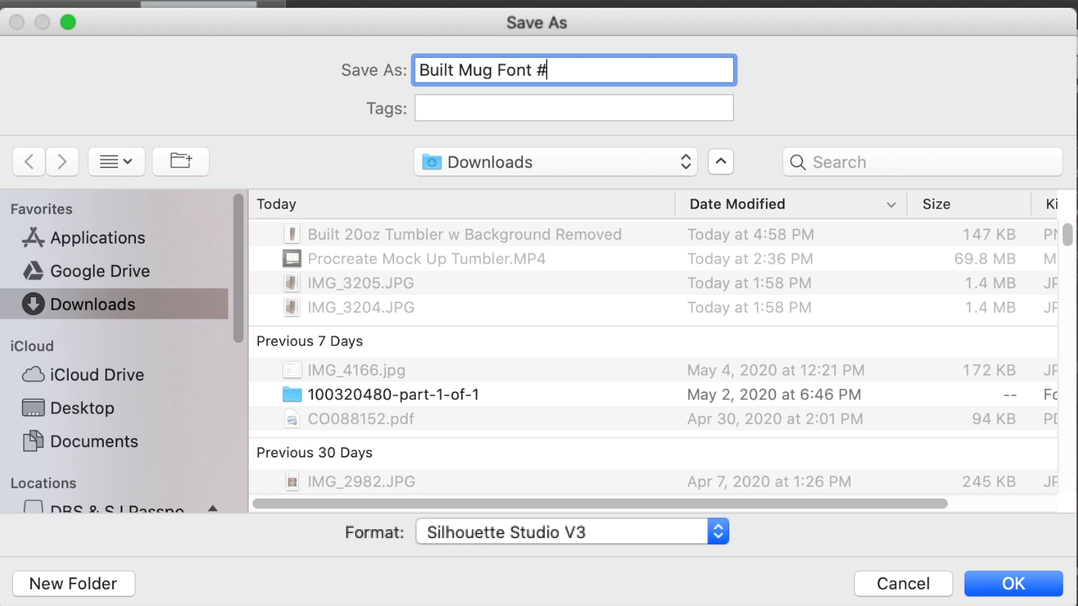
{"action": "type", "text": "1"}
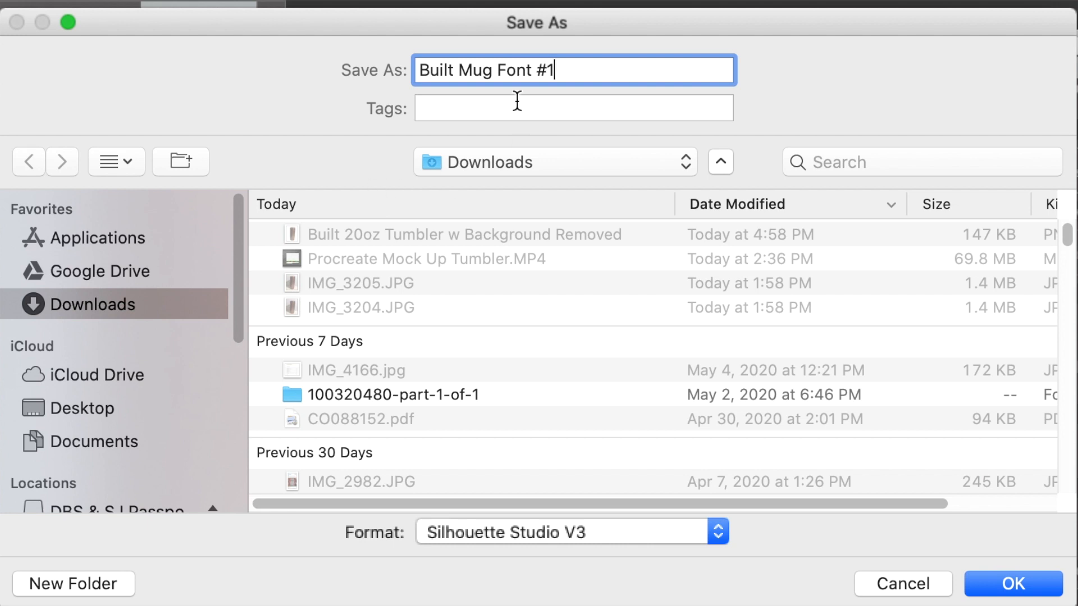
{"action": "double_click", "coordinate": [474, 70]}
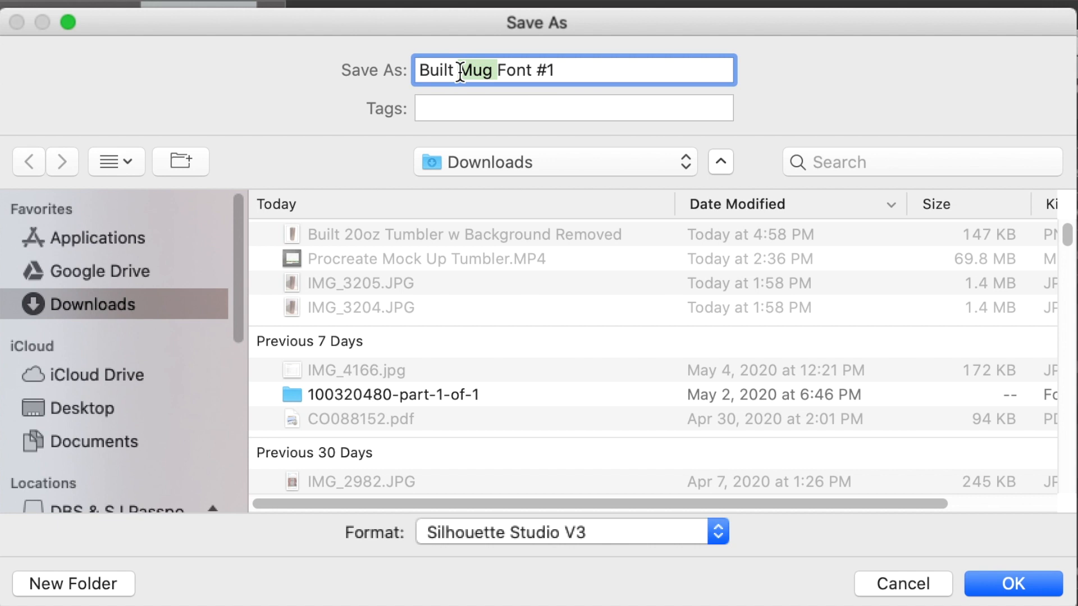
{"action": "type", "text": "Tumbler"}
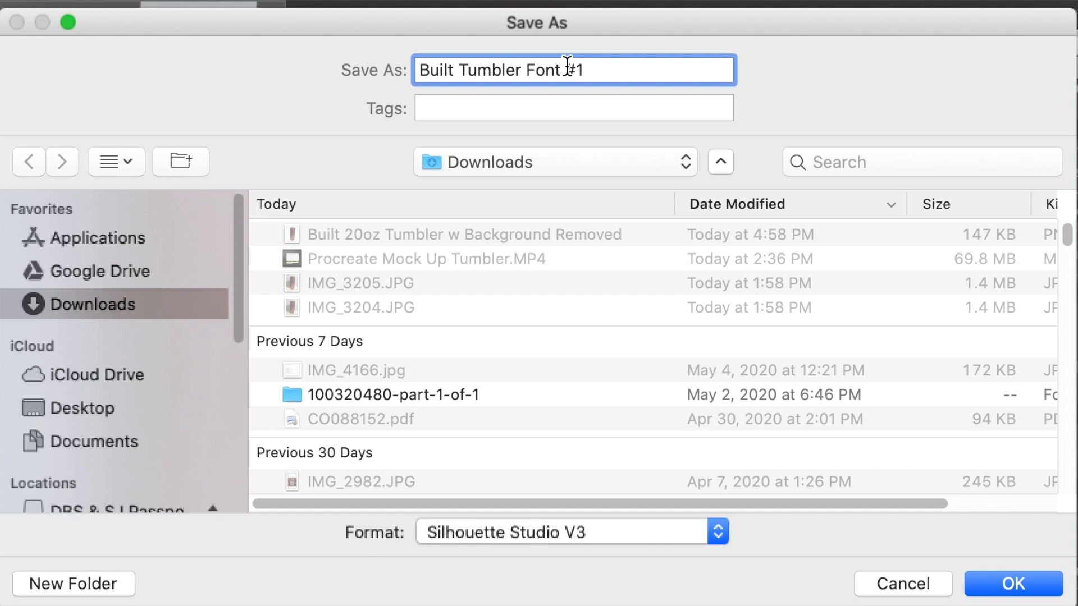
{"action": "type", "text": "Lar"}
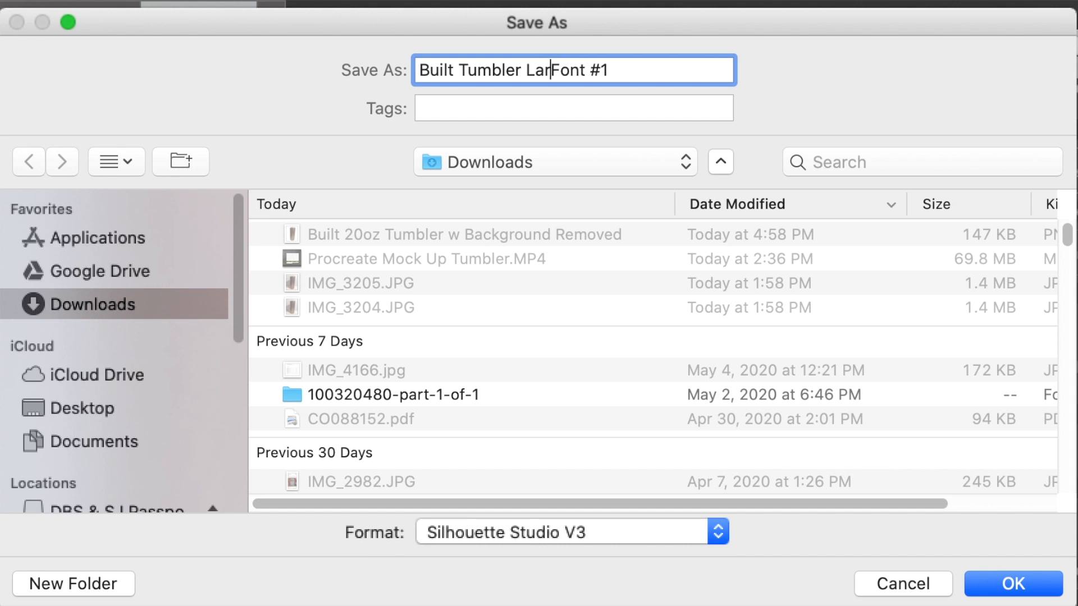
{"action": "type", "text": "ry"}
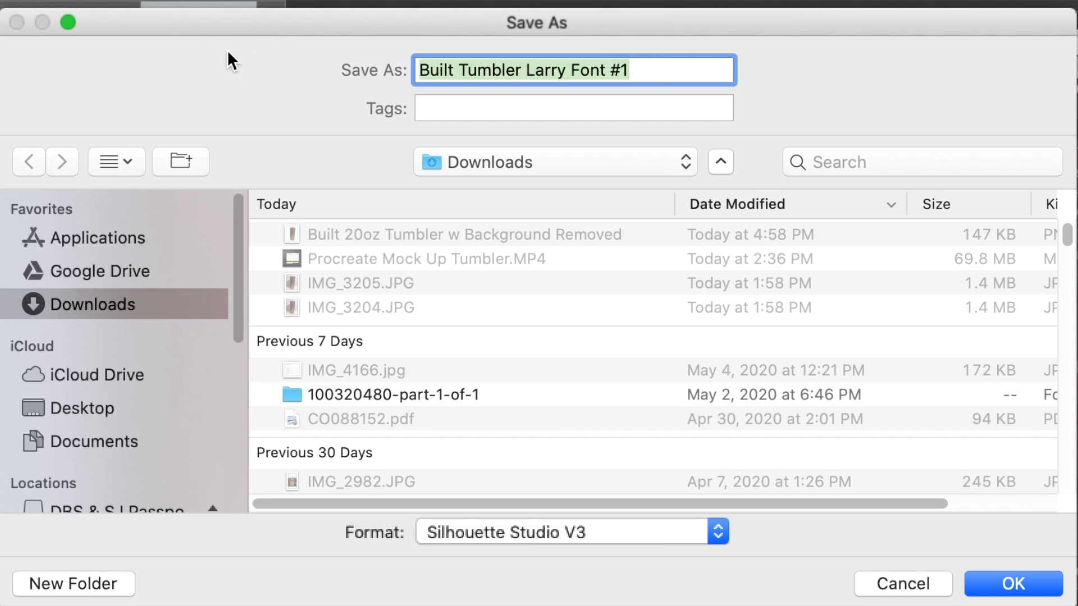
{"action": "mouse_move", "coordinate": [174, 408]}
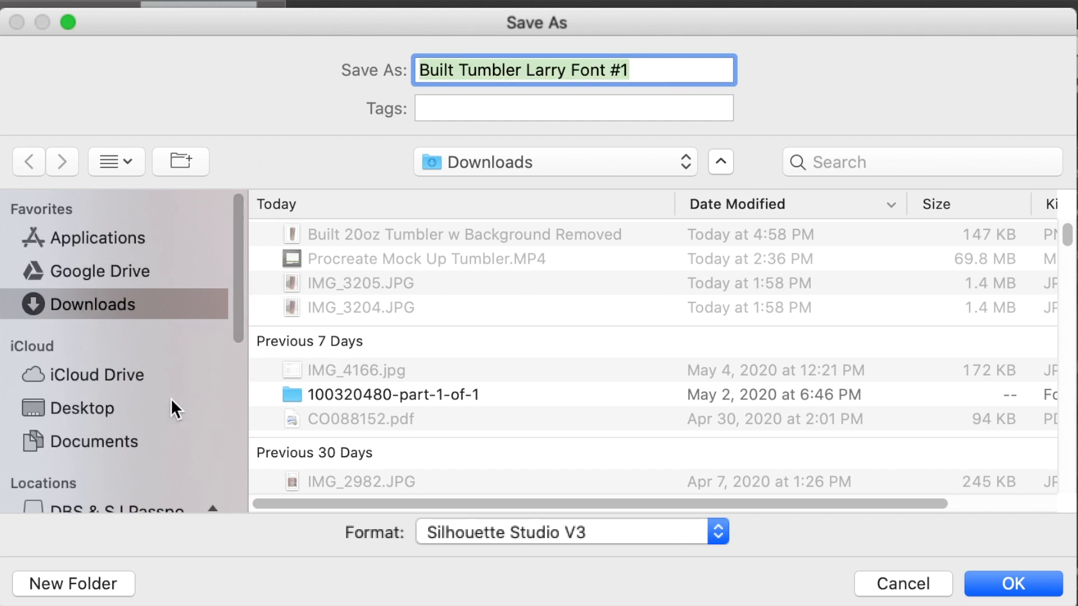
Step: Export as an image format at 300 DPI with a transparent background
{"action": "left_click", "coordinate": [570, 532]}
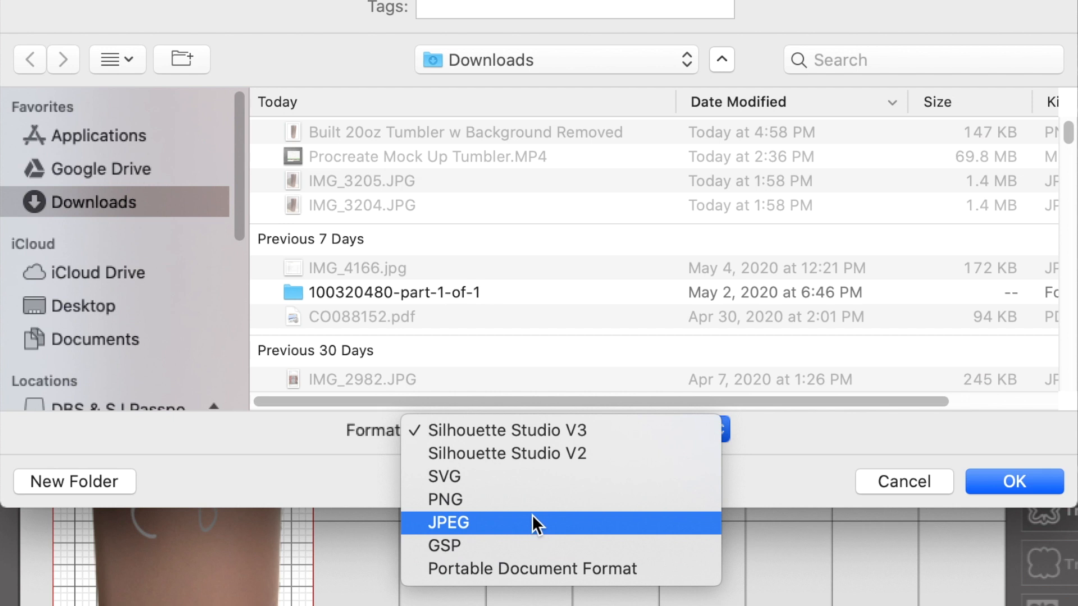
{"action": "left_click", "coordinate": [444, 499]}
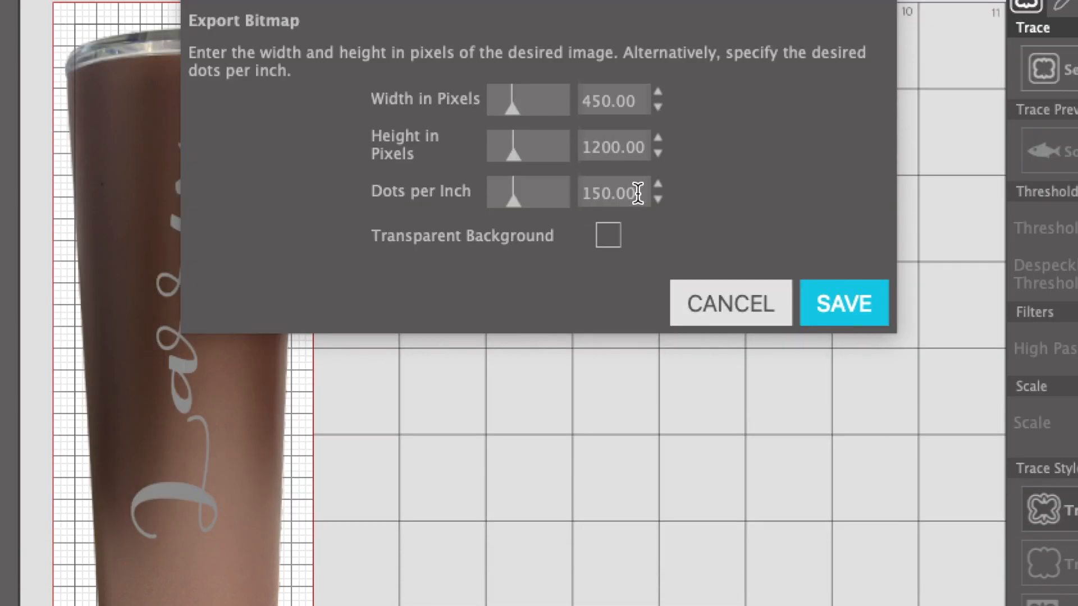
{"action": "type", "text": "30"}
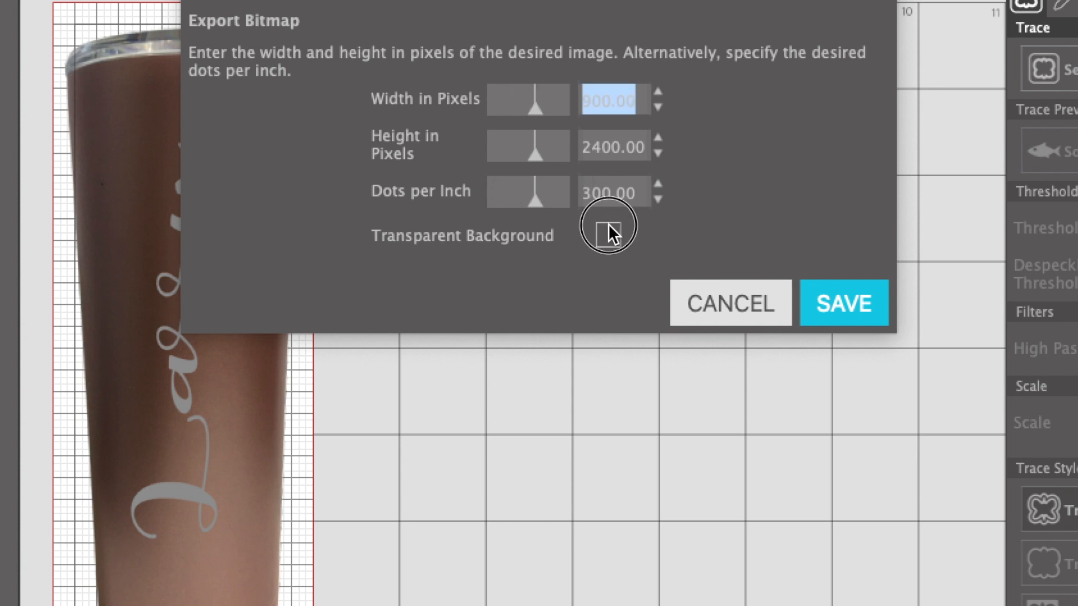
{"action": "left_click", "coordinate": [729, 303]}
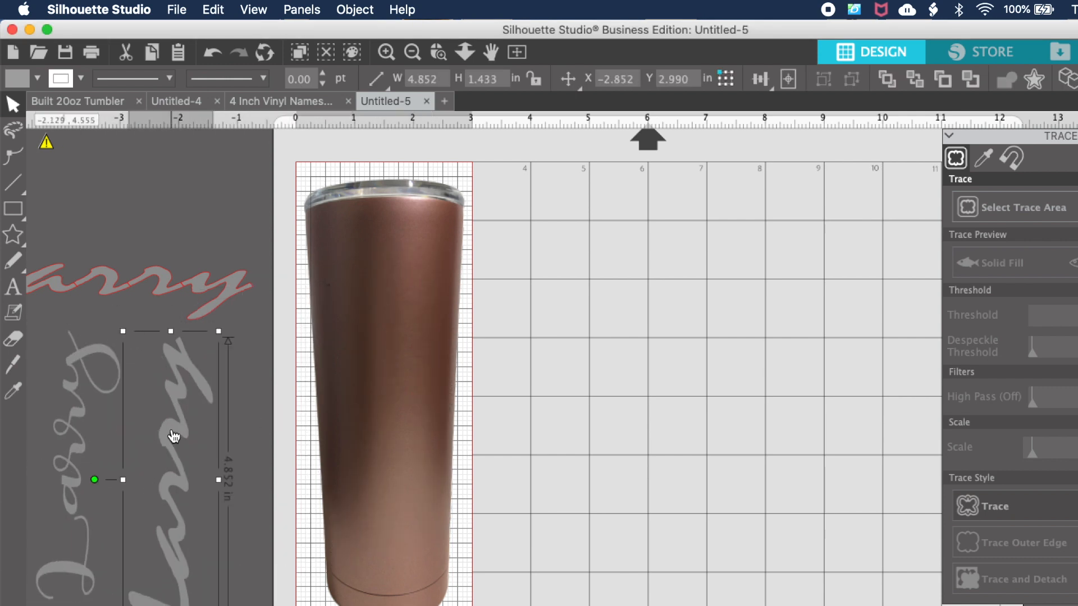
Step: Bring the block-font name back onto the tumbler and centre it
{"action": "left_click_drag", "start_coordinate": [172, 437], "coordinate": [388, 368]}
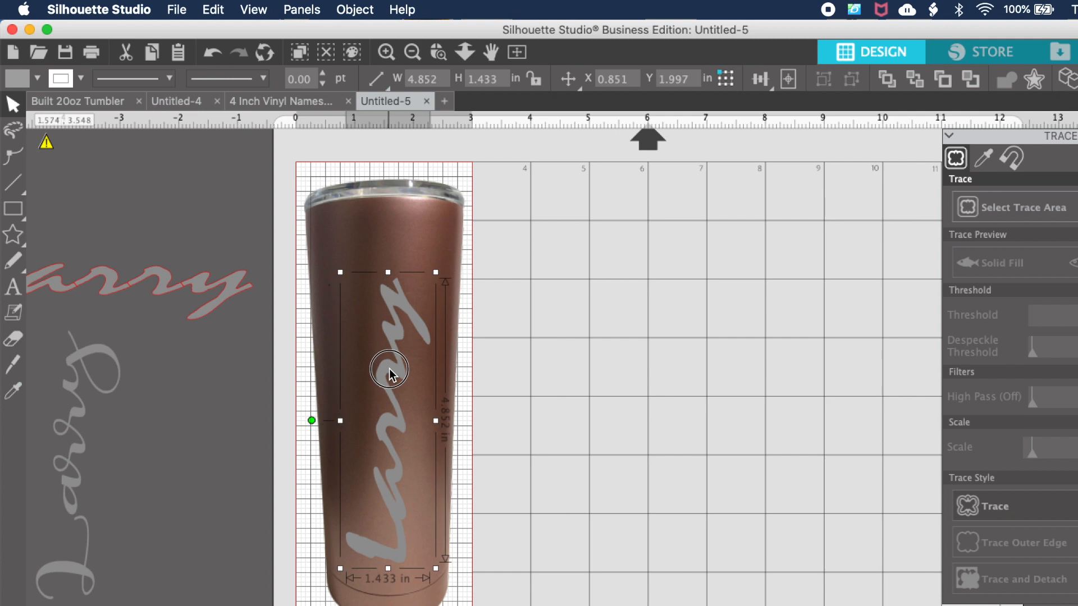
{"action": "left_click_drag", "start_coordinate": [389, 368], "coordinate": [392, 363]}
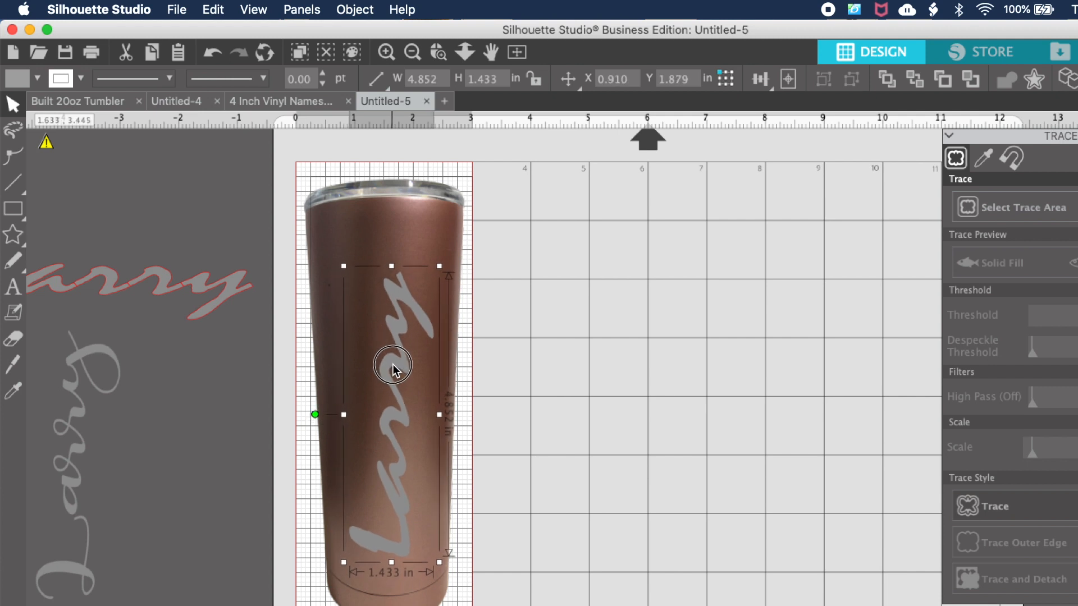
{"action": "left_click_drag", "start_coordinate": [393, 365], "coordinate": [388, 350]}
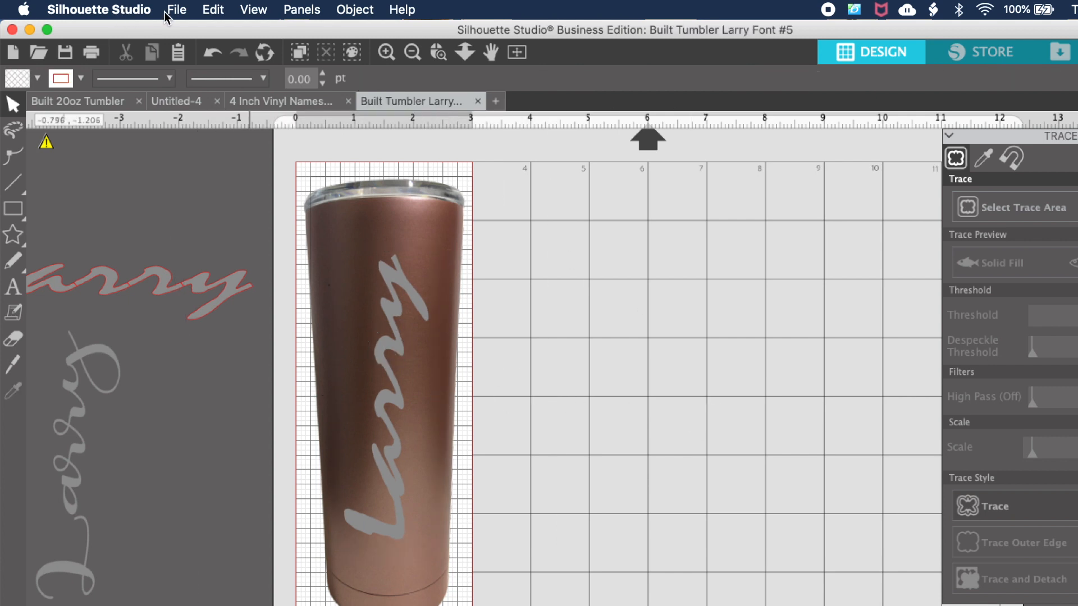
Step: Save the mockup as a 300 dpi PNG with a transparent background
{"action": "left_click", "coordinate": [175, 9]}
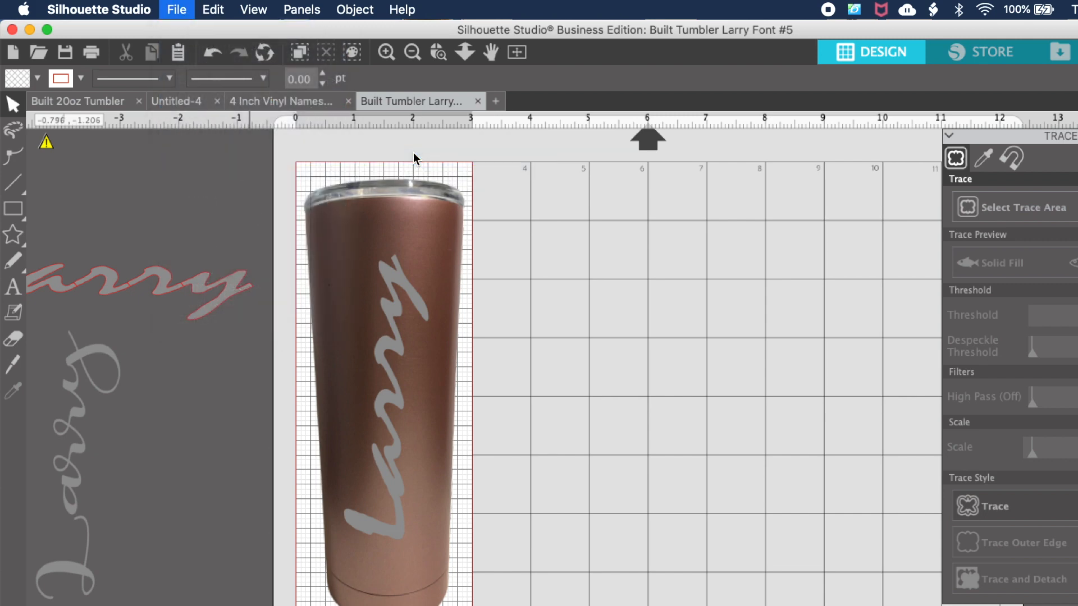
{"action": "left_click", "coordinate": [176, 8]}
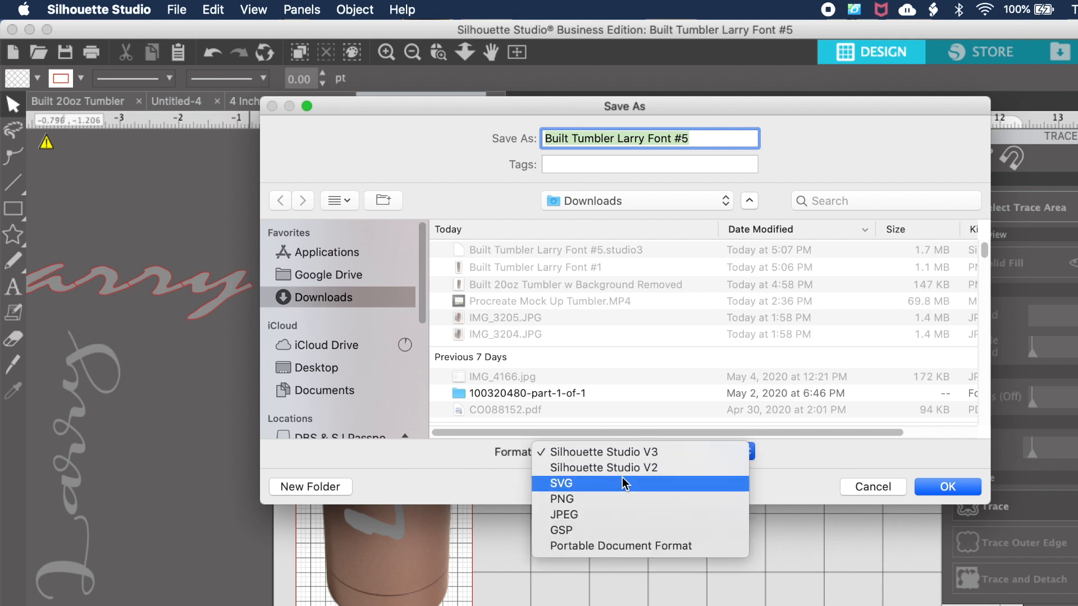
{"action": "left_click", "coordinate": [561, 499]}
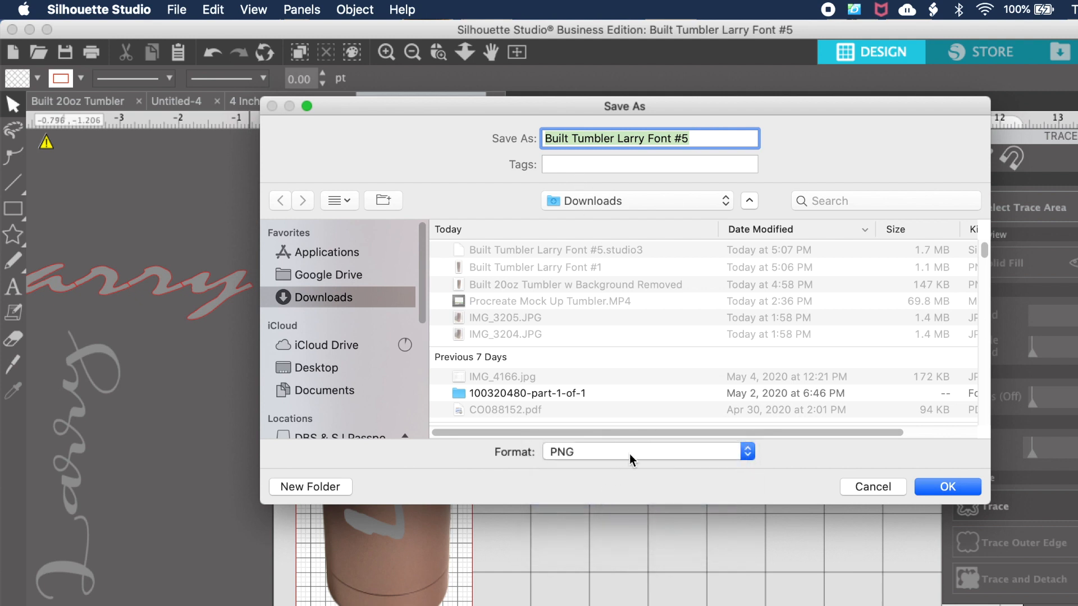
{"action": "left_click", "coordinate": [947, 486]}
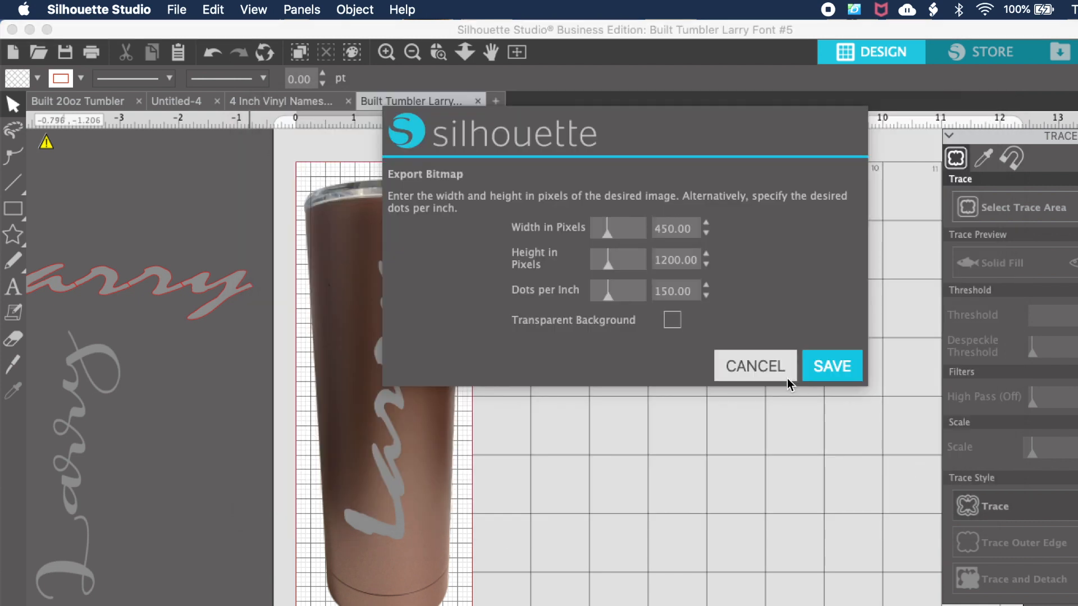
{"action": "left_click", "coordinate": [671, 319]}
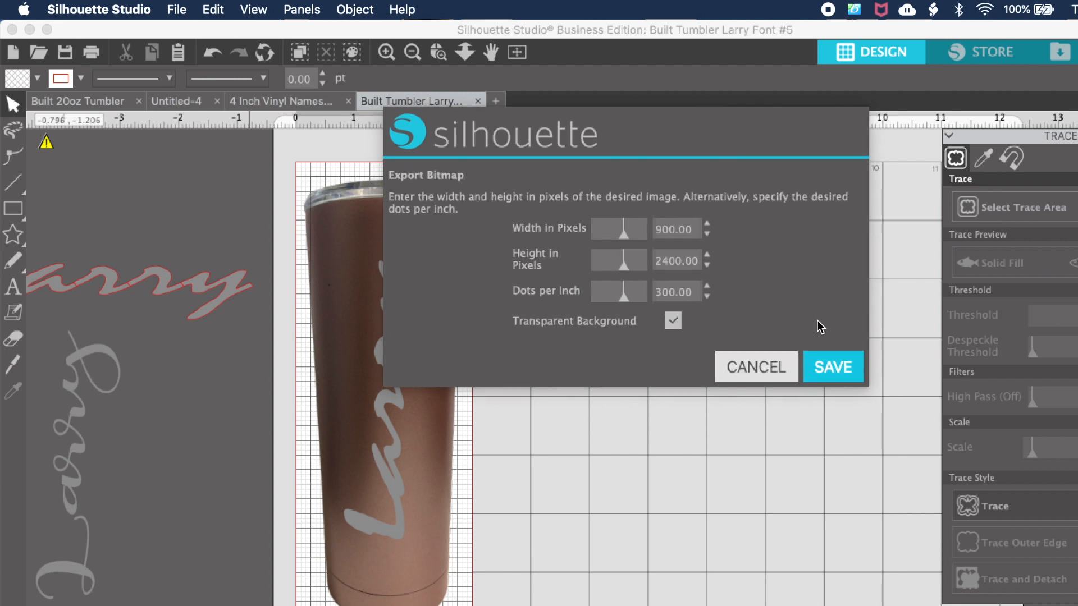
{"action": "left_click", "coordinate": [832, 366]}
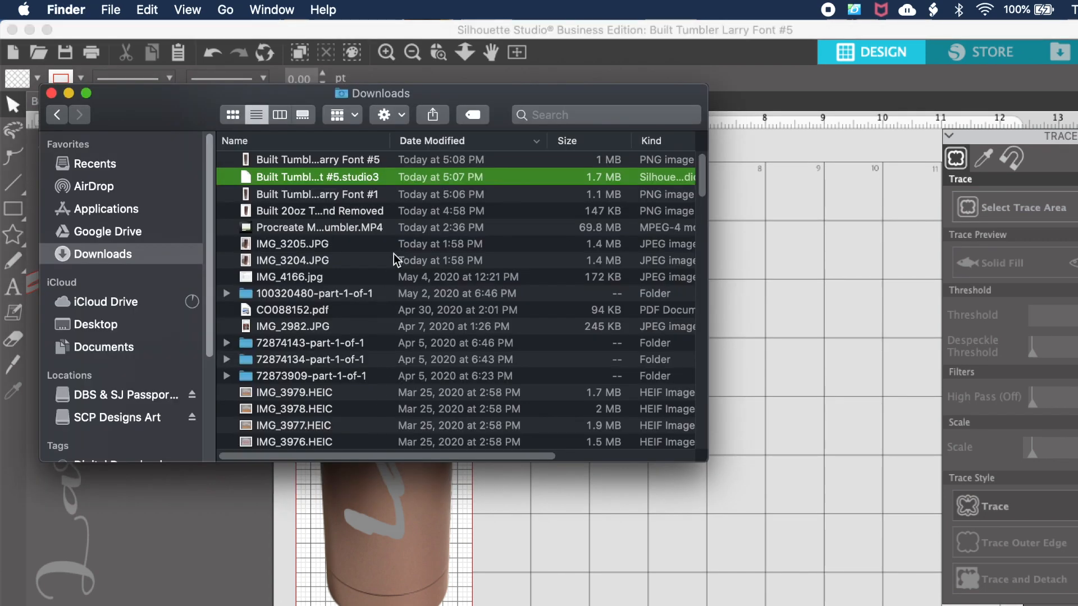
Step: Locate the exported tumbler PNG at the top of Finder's Downloads
{"action": "left_click", "coordinate": [318, 159]}
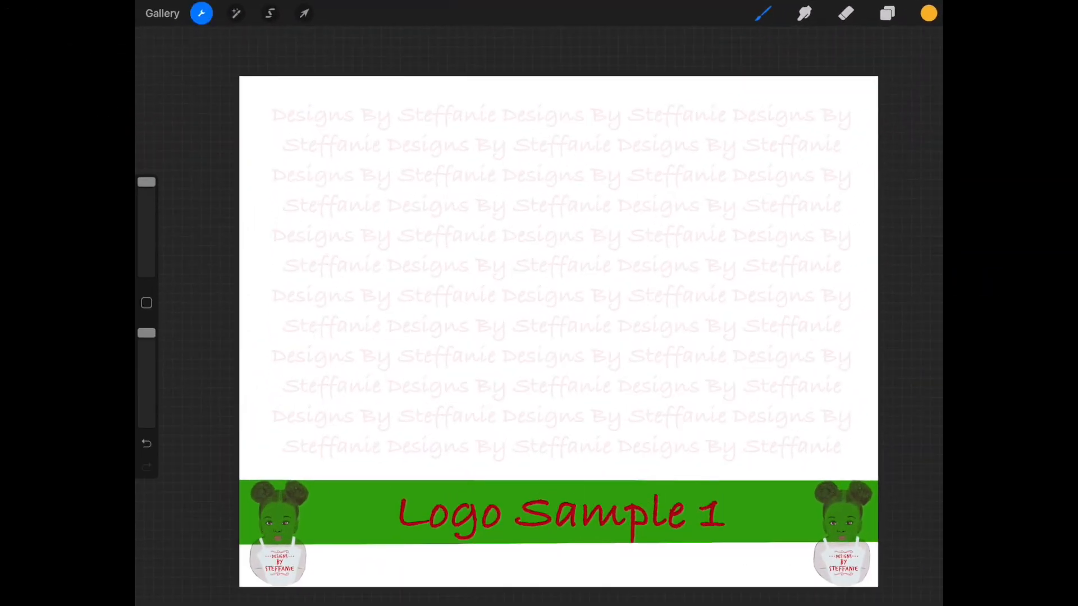
Step: Insert the Larry tumbler PNG and centre it above the Logo Sample 1 banner
{"action": "left_click", "coordinate": [202, 13]}
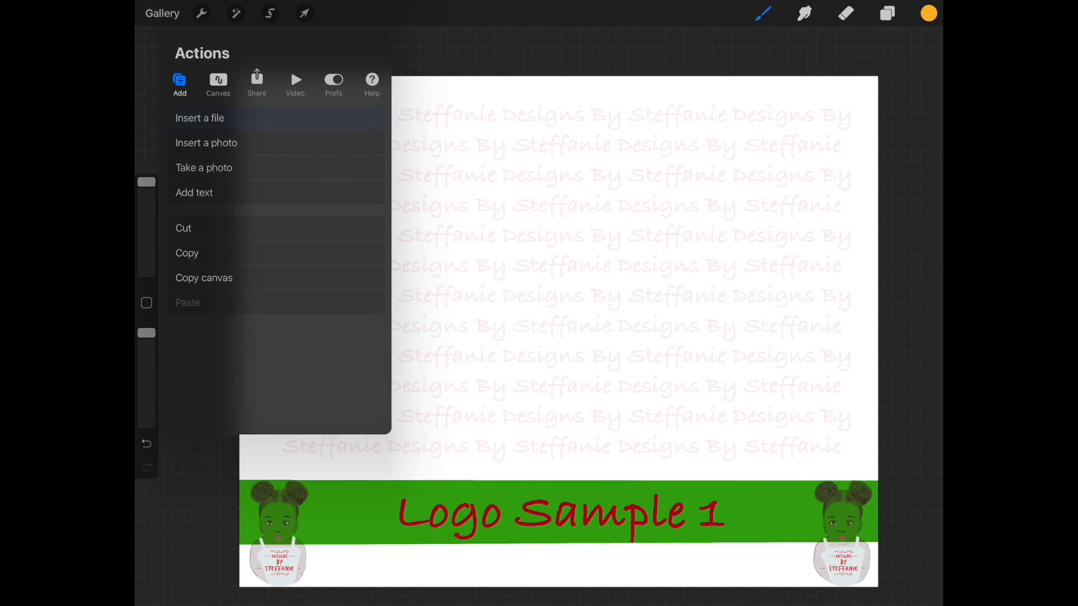
{"action": "left_click", "coordinate": [200, 117]}
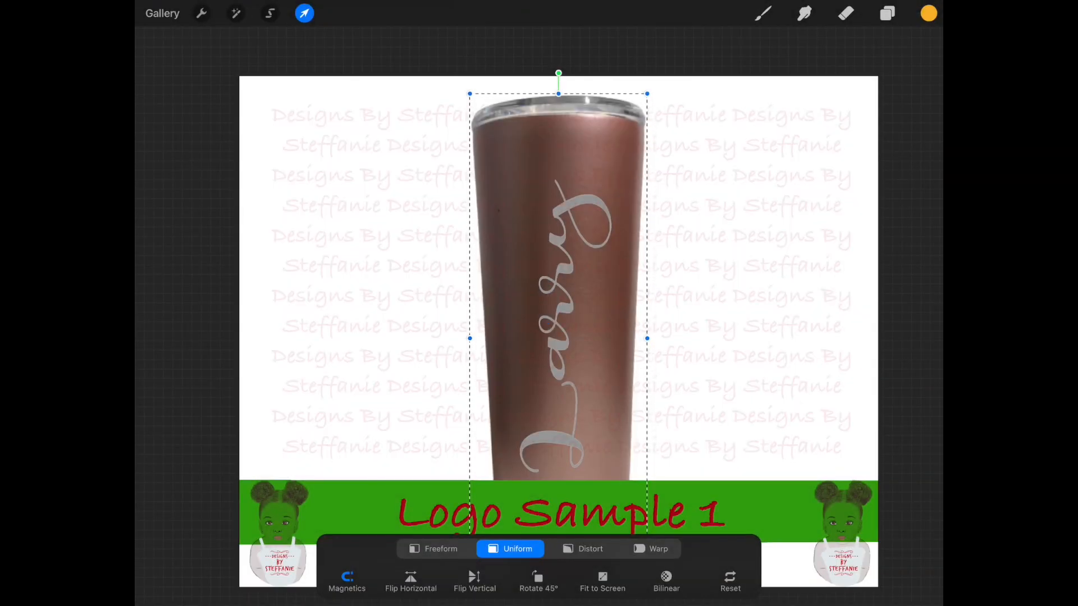
{"action": "left_click_drag", "start_coordinate": [558, 216], "coordinate": [540, 224]}
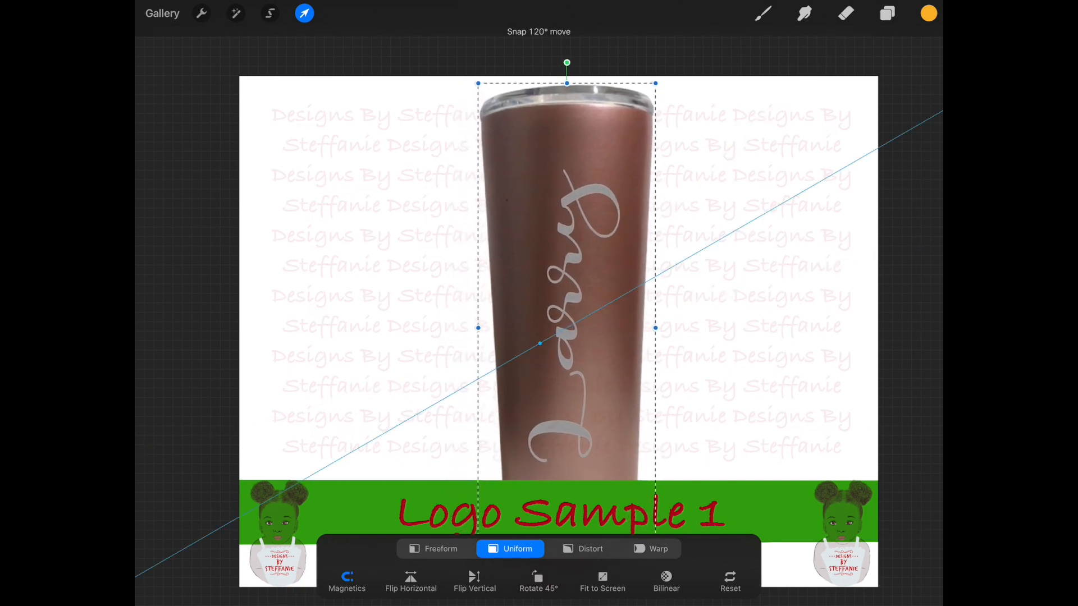
{"action": "left_click", "coordinate": [303, 13]}
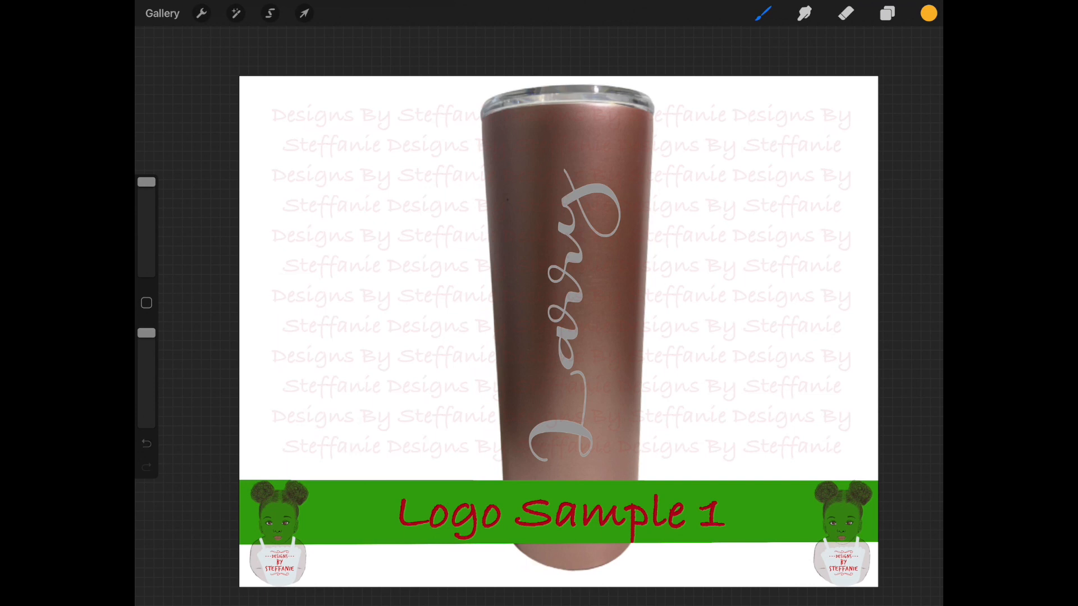
{"action": "left_click", "coordinate": [304, 12]}
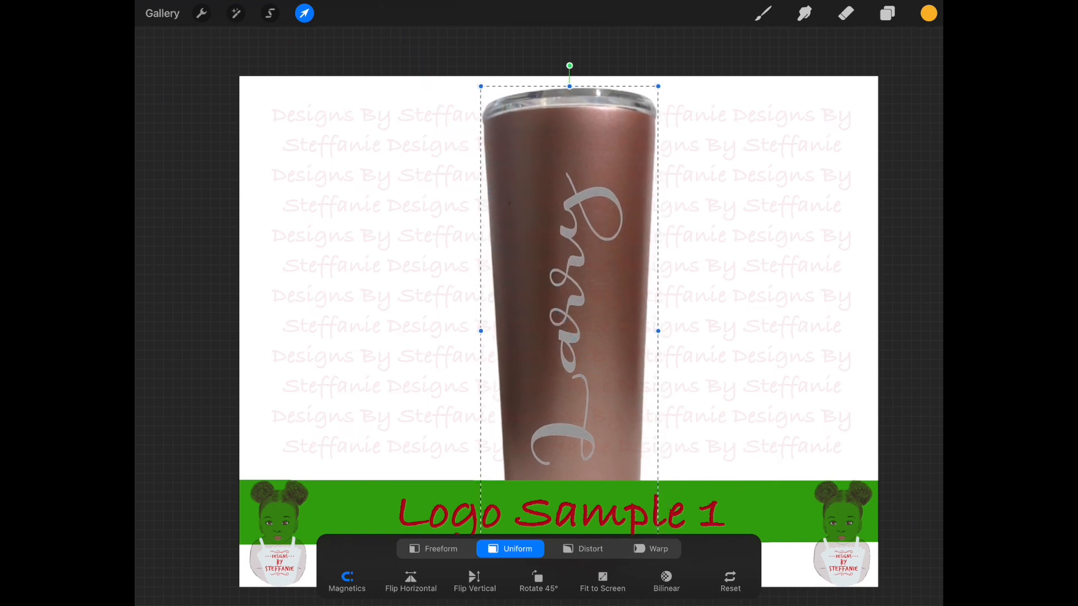
{"action": "left_click", "coordinate": [304, 13]}
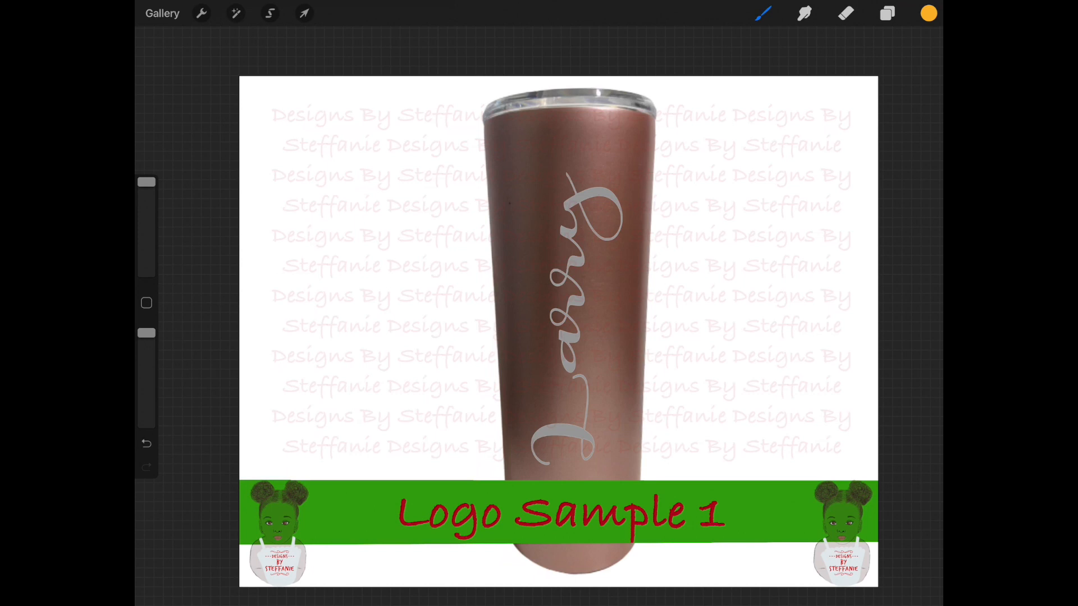
{"action": "left_click", "coordinate": [202, 13]}
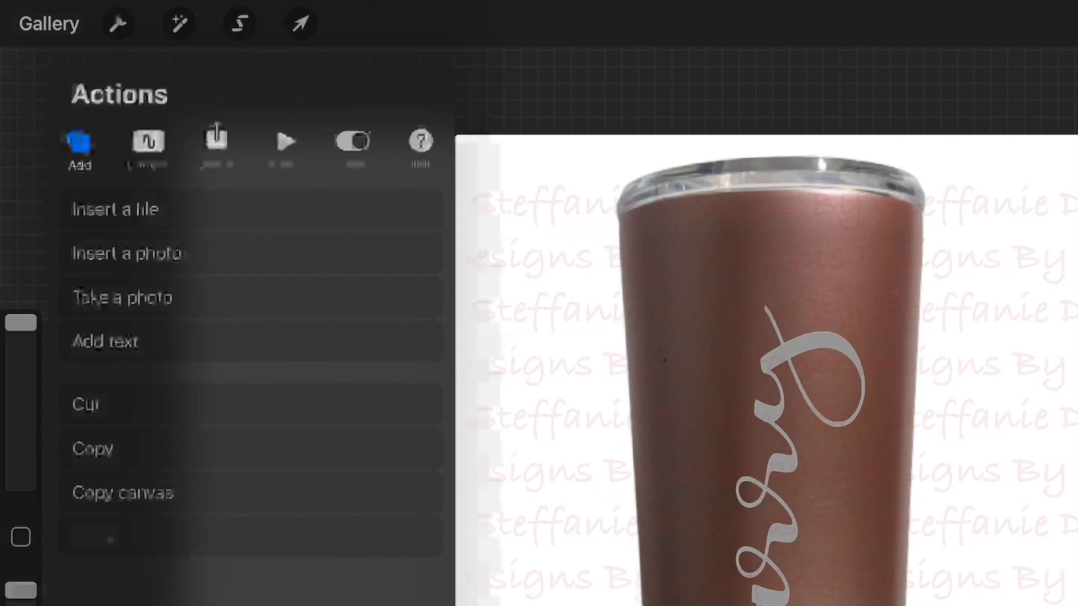
Step: Show the Logo Sample 2 banner layer and hide the first tumbler image layer
{"action": "left_click", "coordinate": [216, 144]}
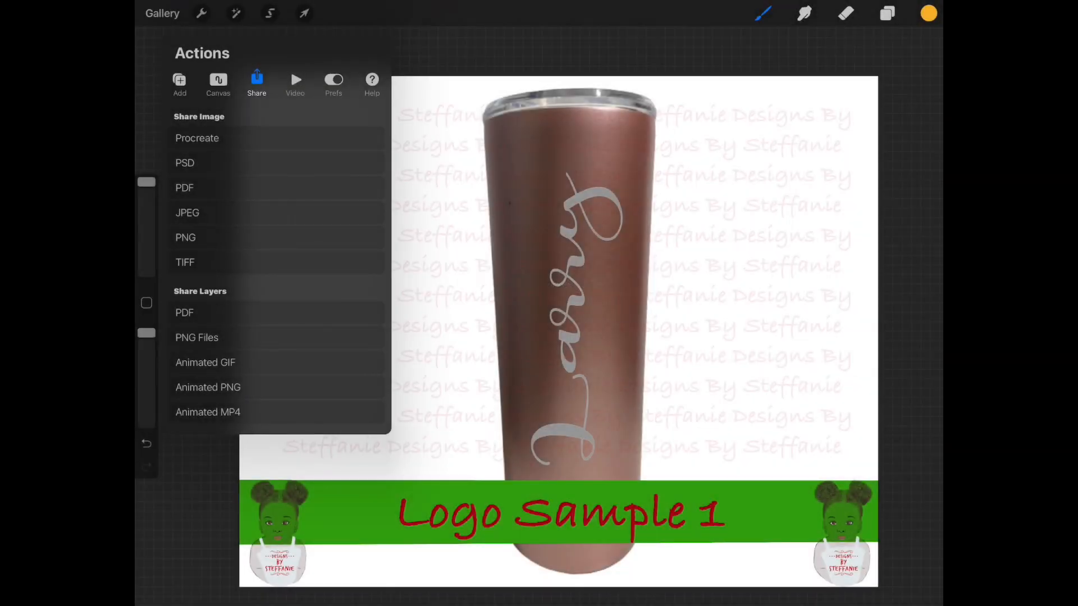
{"action": "left_click", "coordinate": [888, 13]}
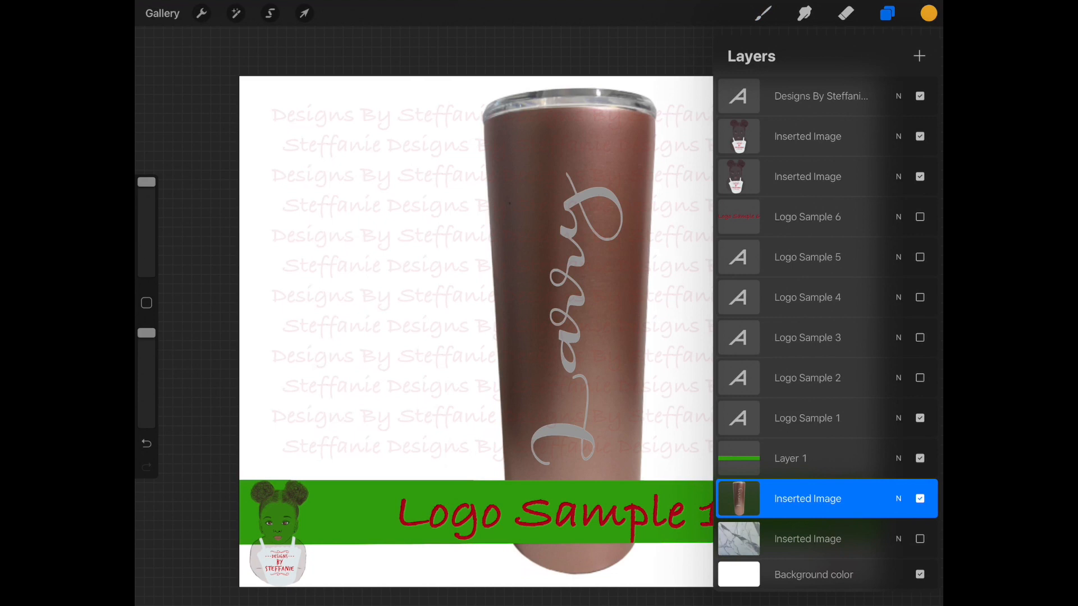
{"action": "left_click", "coordinate": [919, 377]}
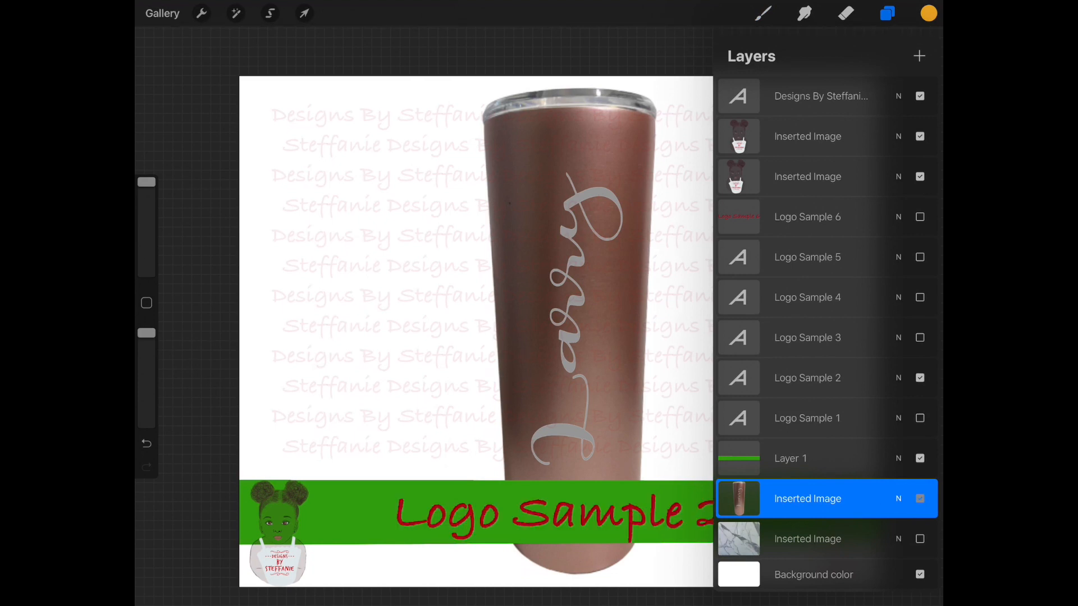
{"action": "left_click", "coordinate": [919, 498]}
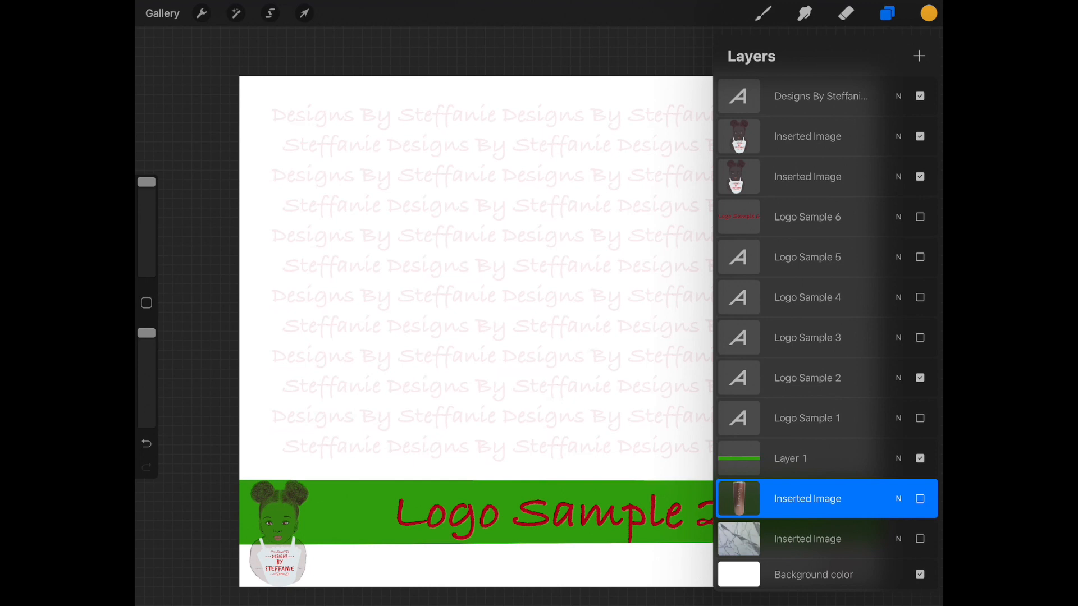
Step: Insert and position the Mistral Larry tumbler on Logo Sample 2, then share as PNG
{"action": "left_click", "coordinate": [202, 13]}
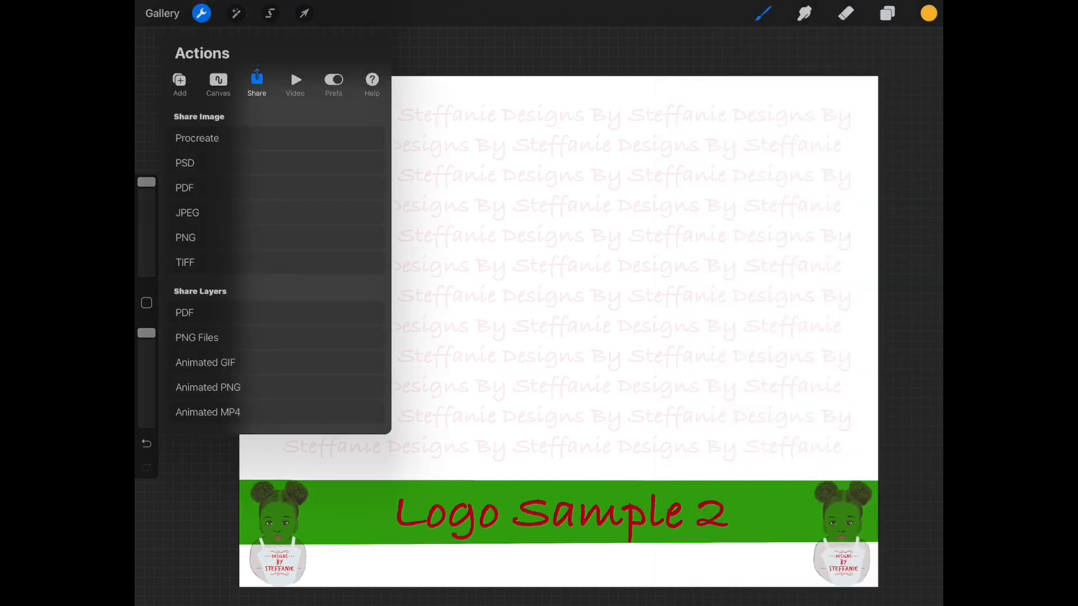
{"action": "left_click", "coordinate": [179, 81]}
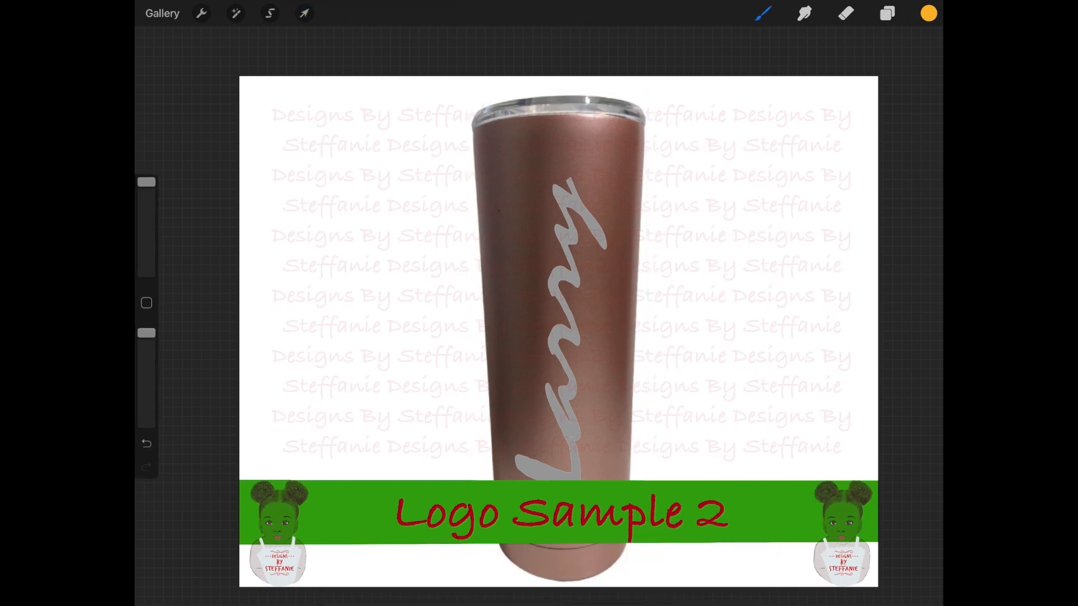
{"action": "left_click", "coordinate": [304, 13]}
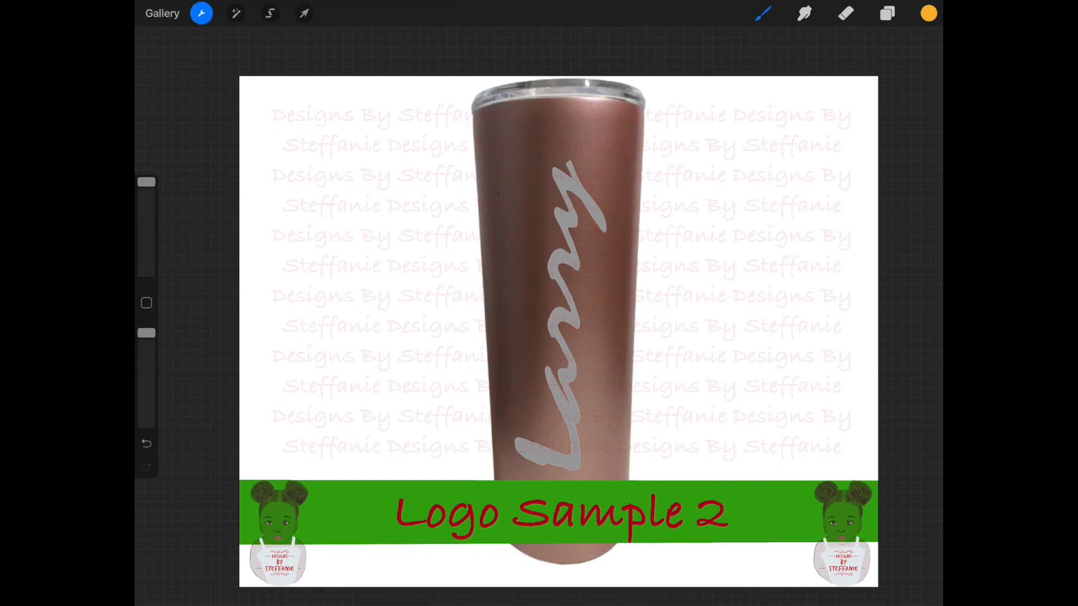
{"action": "left_click", "coordinate": [202, 12]}
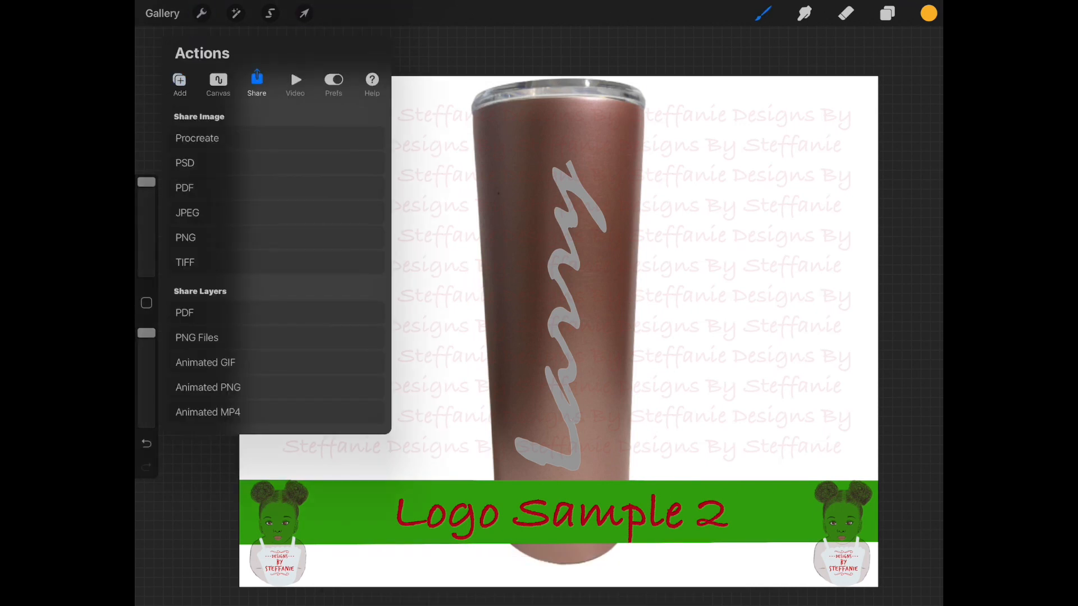
{"action": "left_click", "coordinate": [187, 212]}
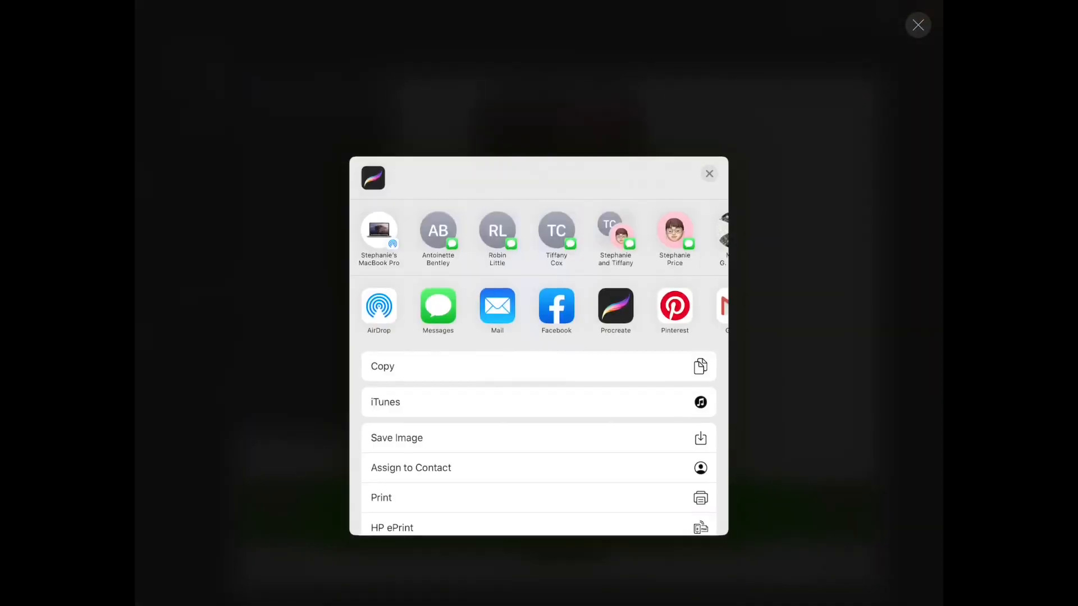